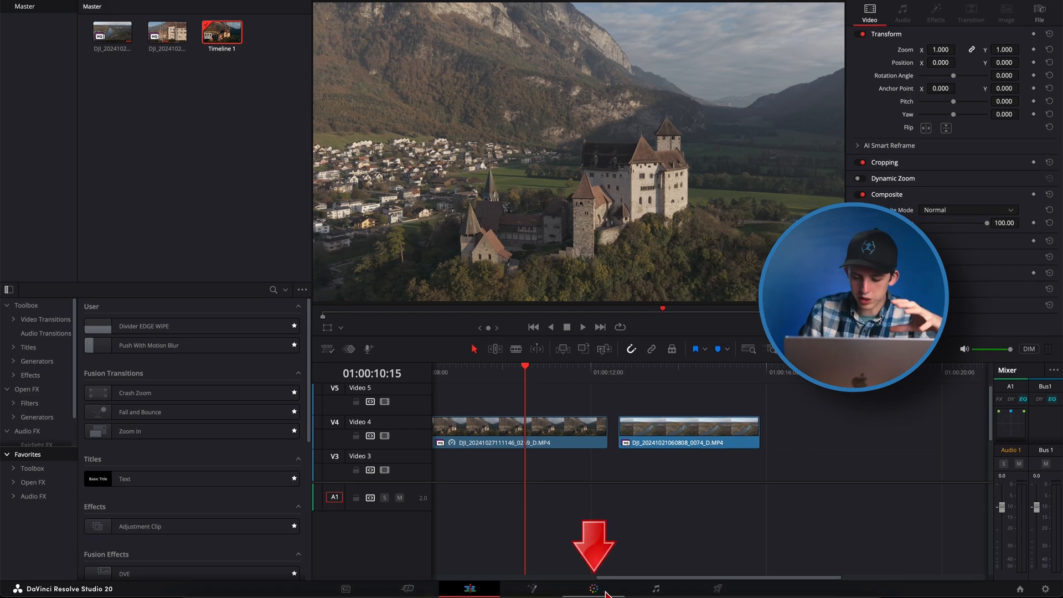
- On the Color page, list the DJI LUT folder and select the river valley clip
click(593, 586)
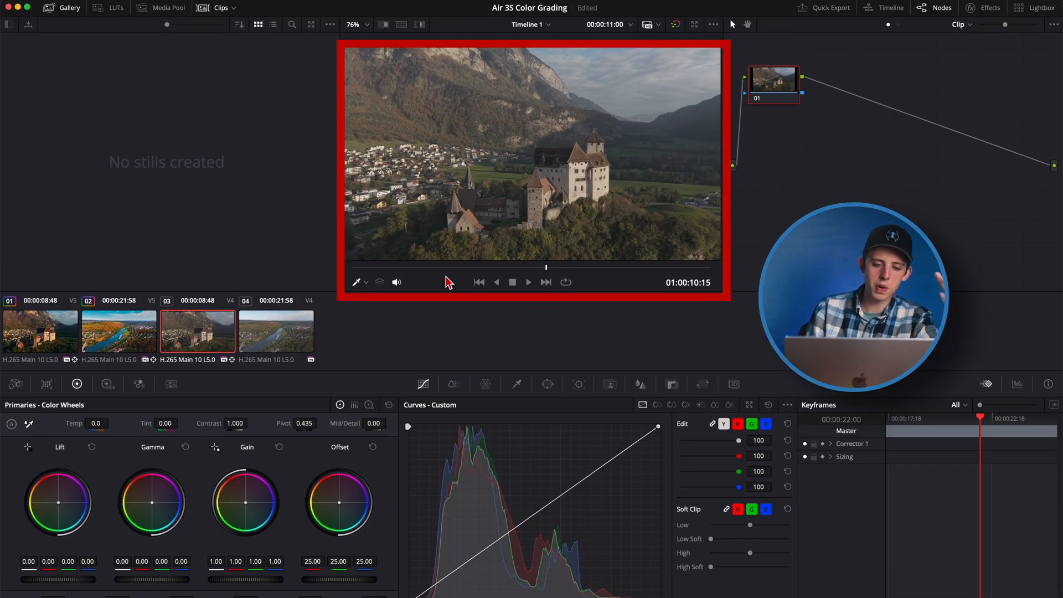
click(114, 7)
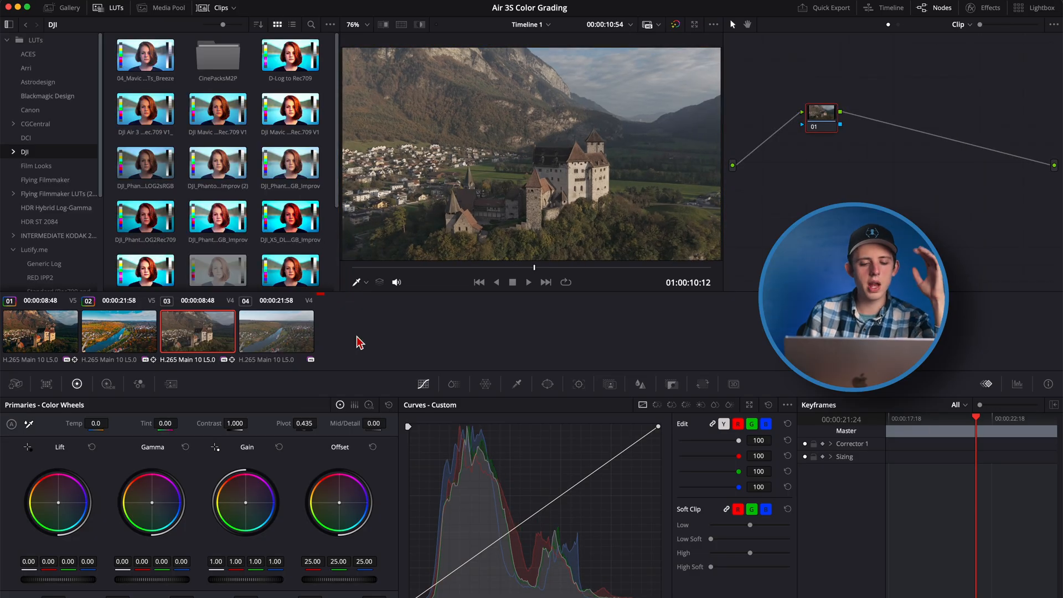
click(182, 336)
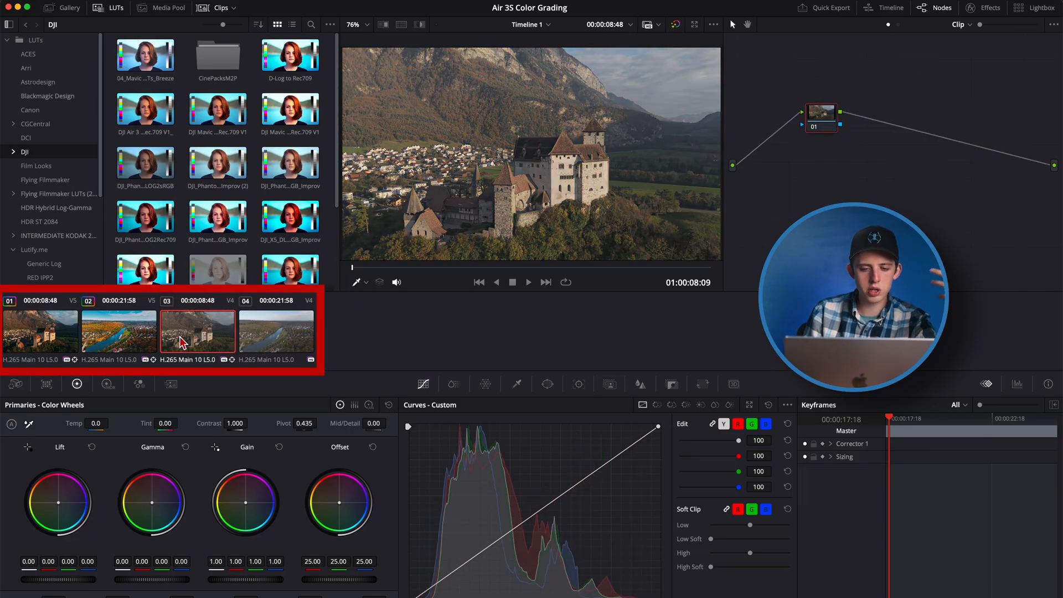
click(276, 331)
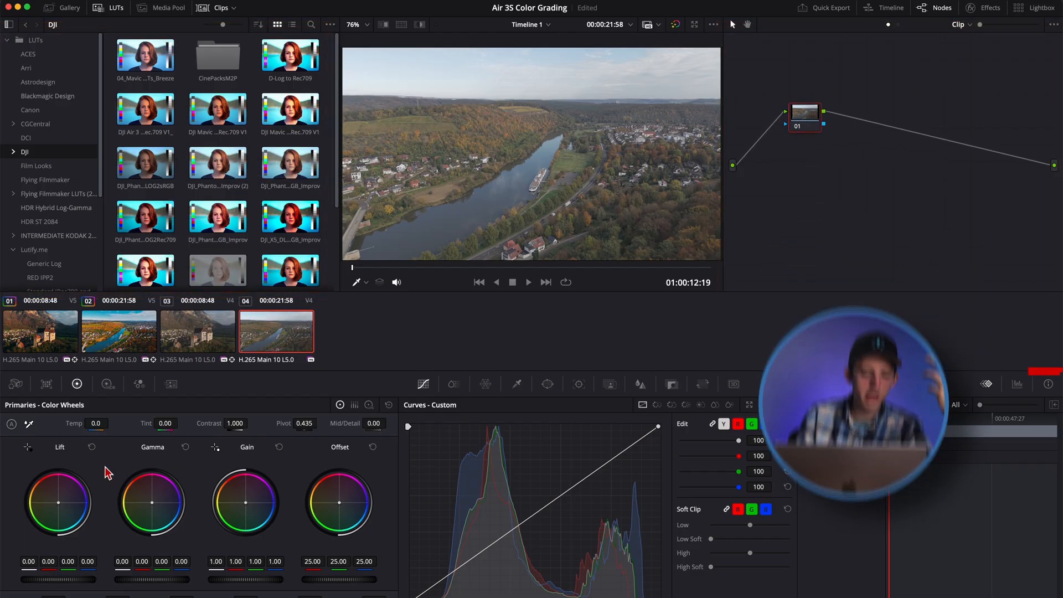
click(773, 405)
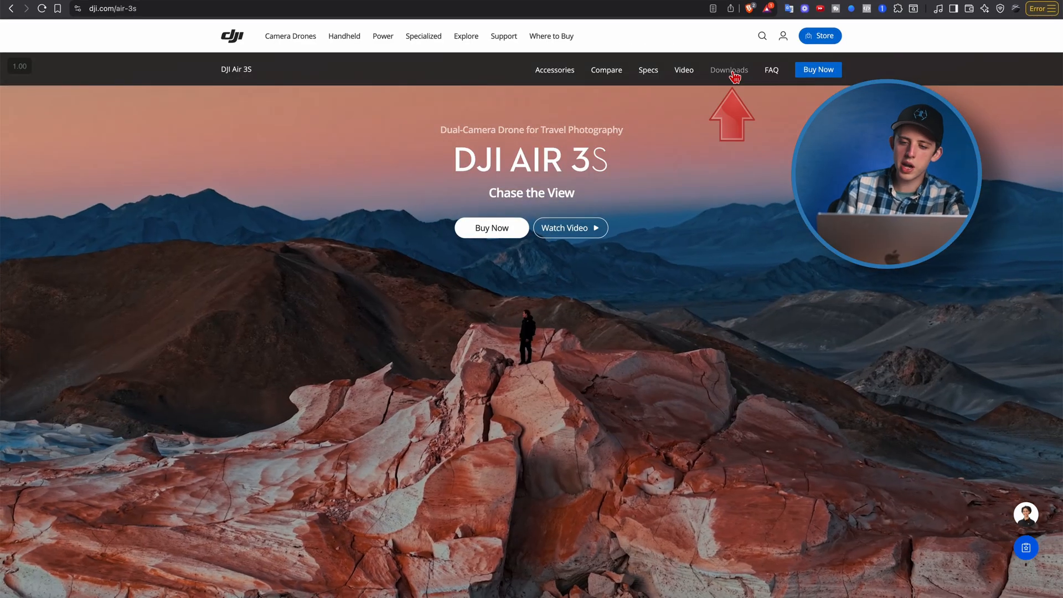
- Go to the Downloads section of the DJI Air 3S product page
click(728, 69)
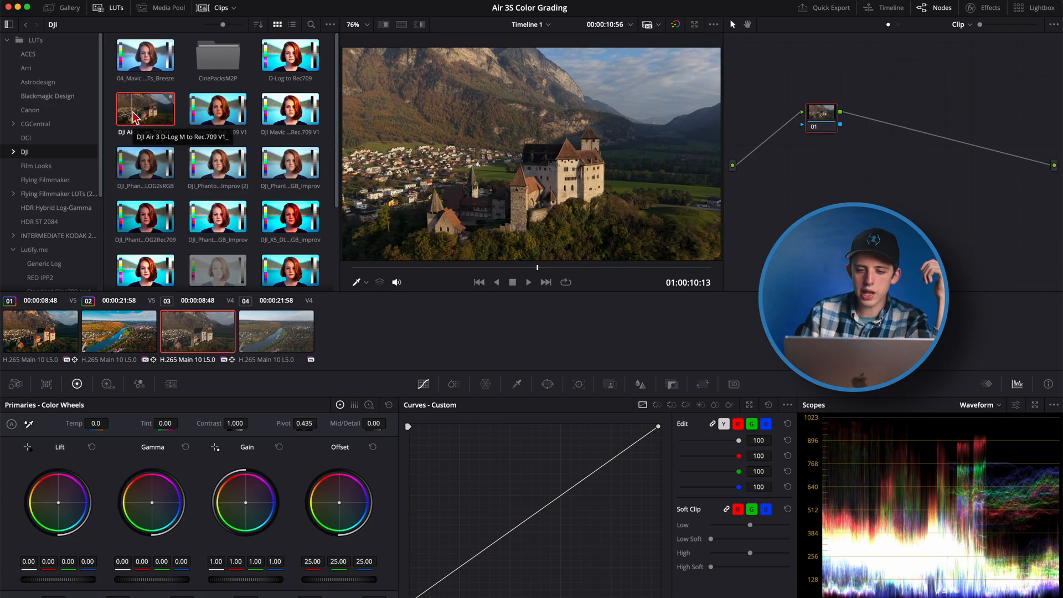
- Apply the DJI Air 3 D-Log M to Rec.709 LUT to the castle clip's node
drag(145, 109, 828, 129)
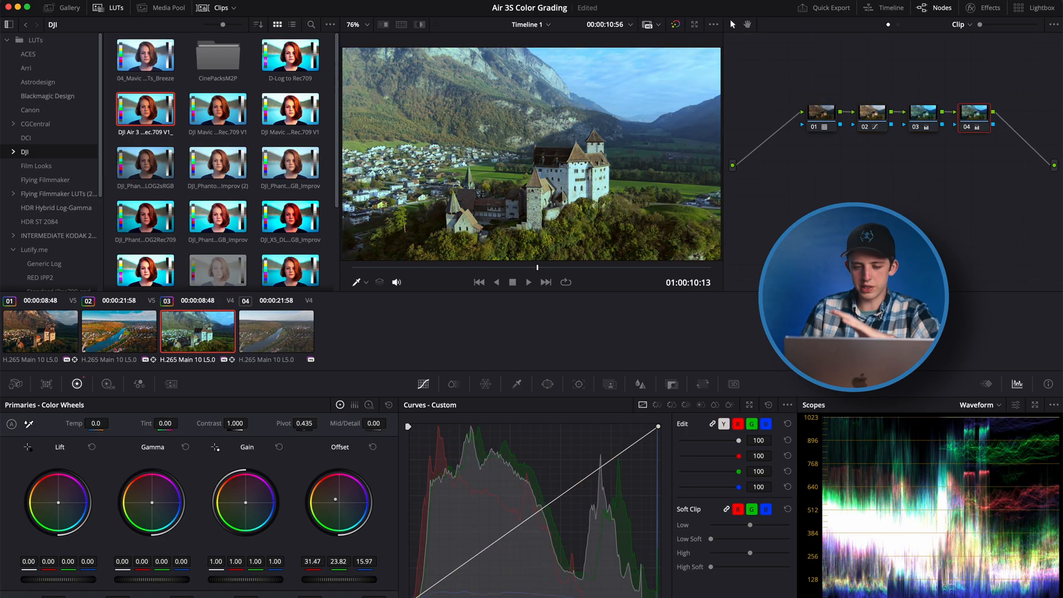
drag(338, 501, 339, 504)
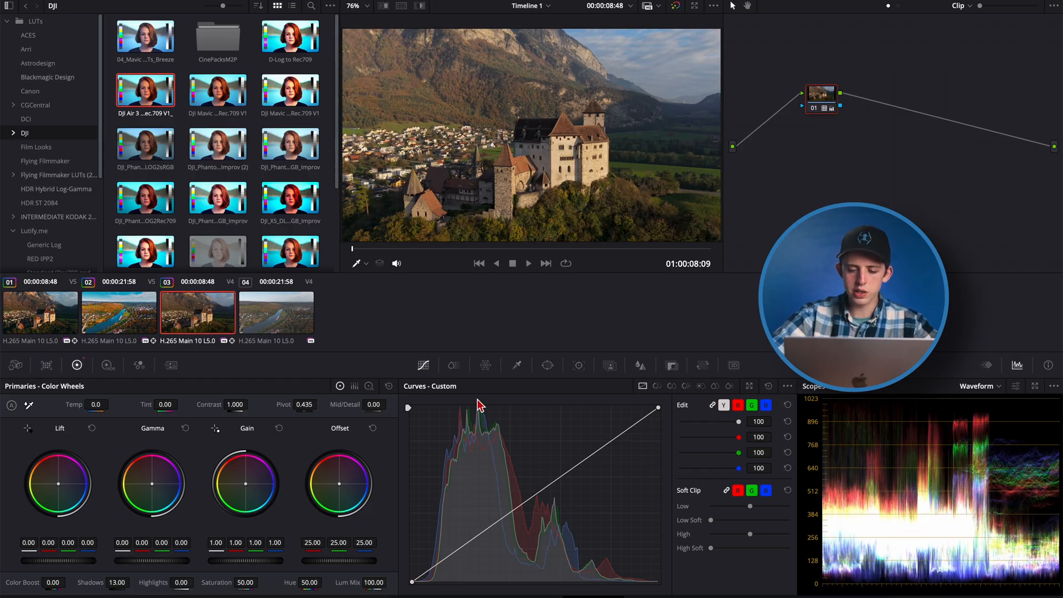
mouse_move(607, 275)
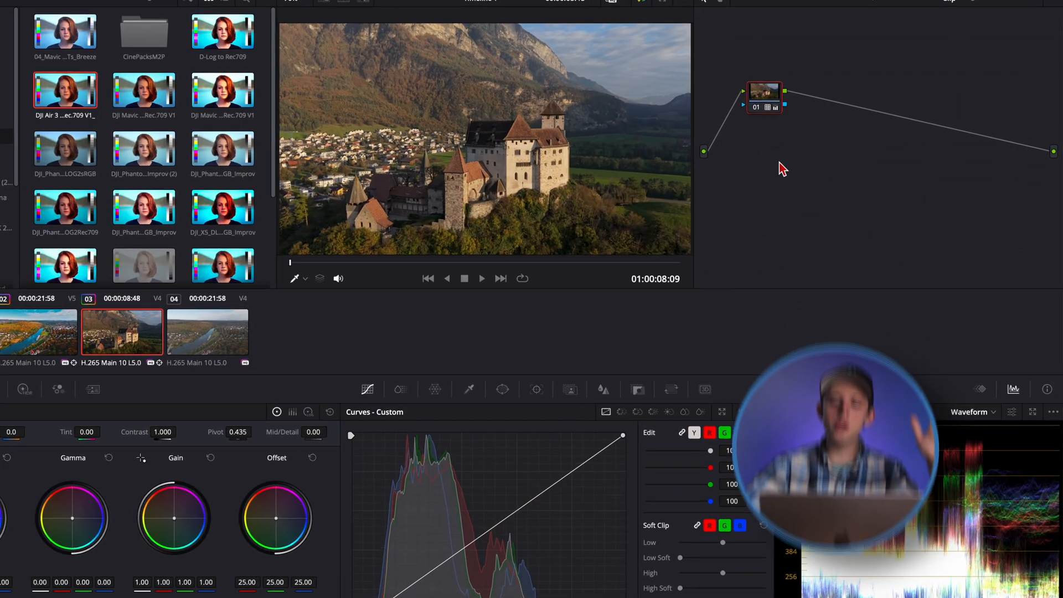
- Add a serial node after the LUT node and open the Flying Filmmaker LUT folder
right_click(764, 97)
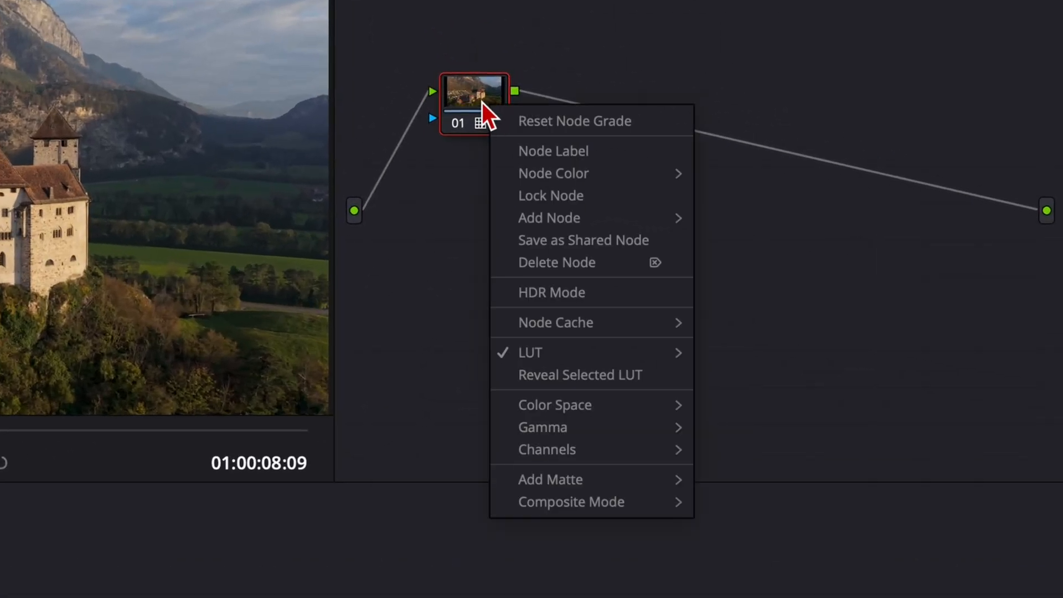
mouse_move(548, 218)
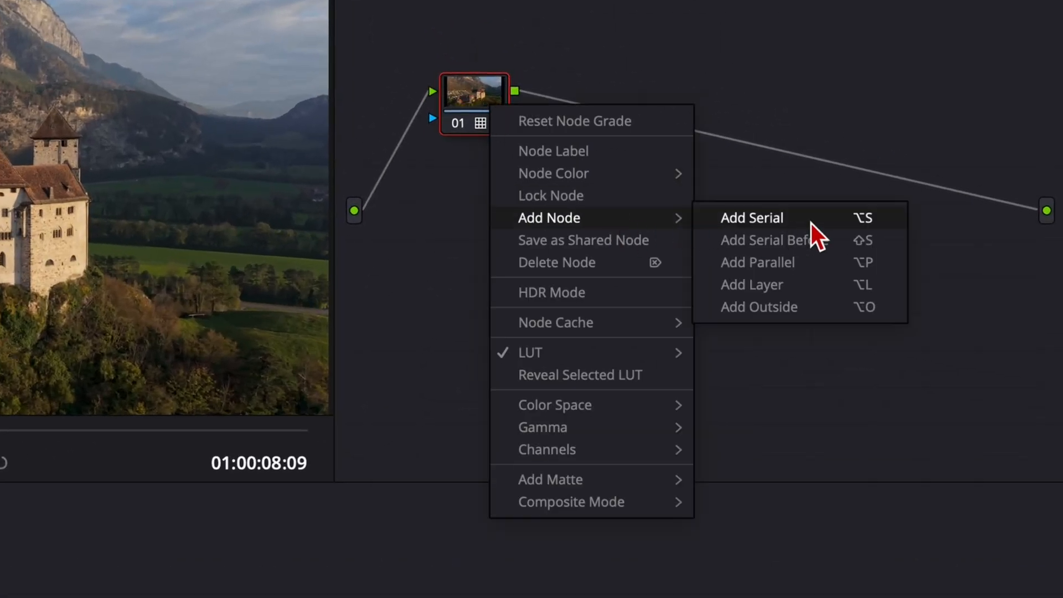
click(751, 217)
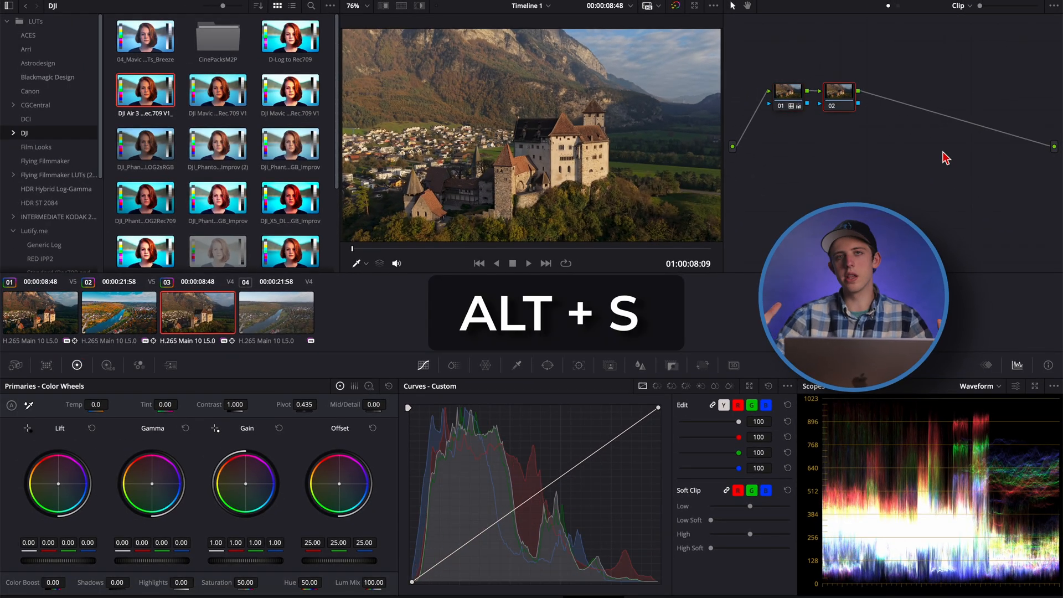
click(44, 161)
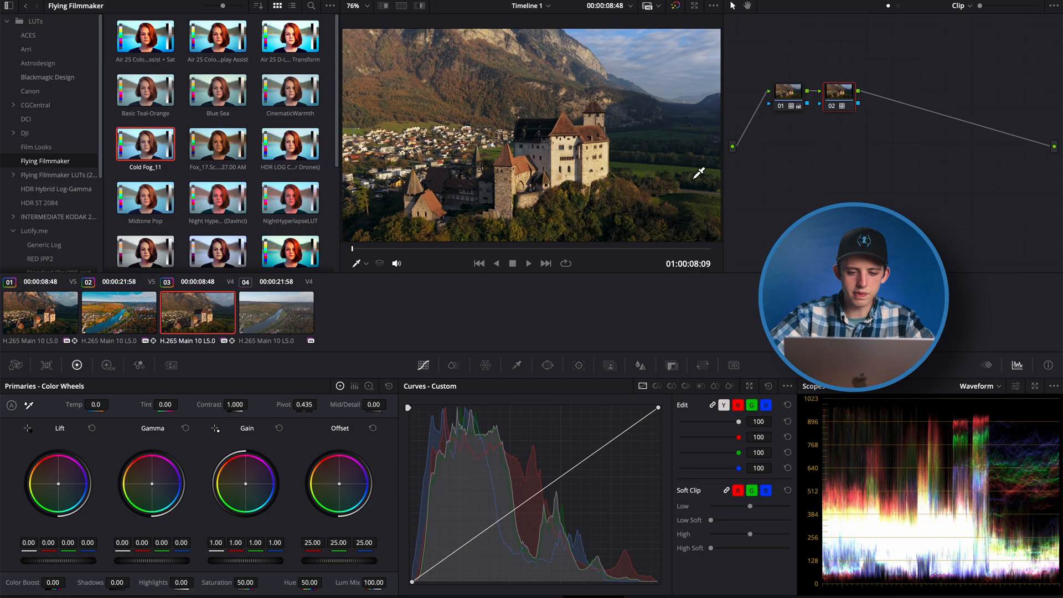
mouse_move(897, 210)
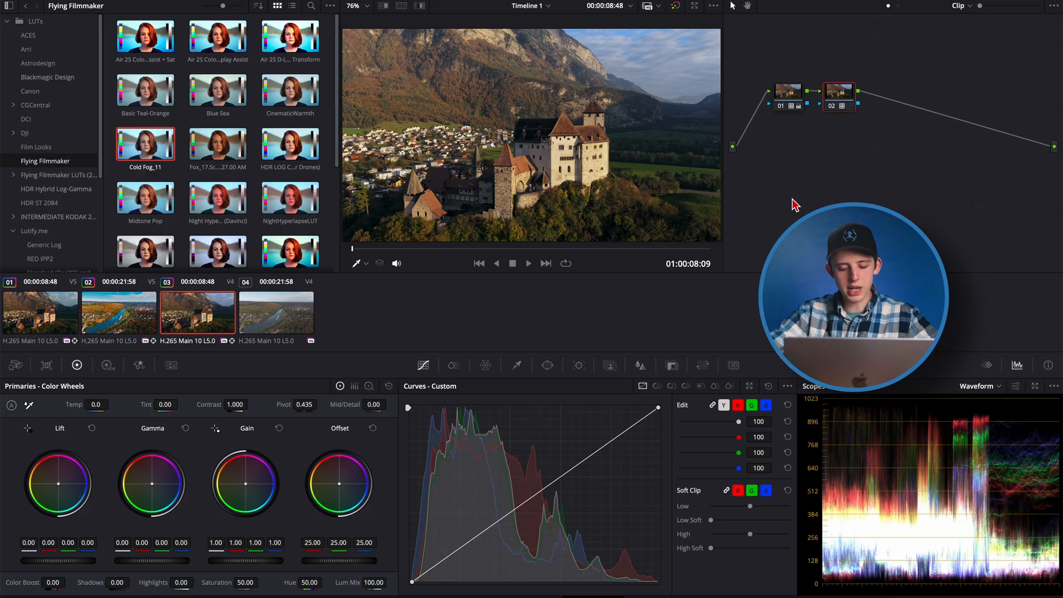
- Add a third serial node to the castle clip with Alt+S
key(Alt+s)
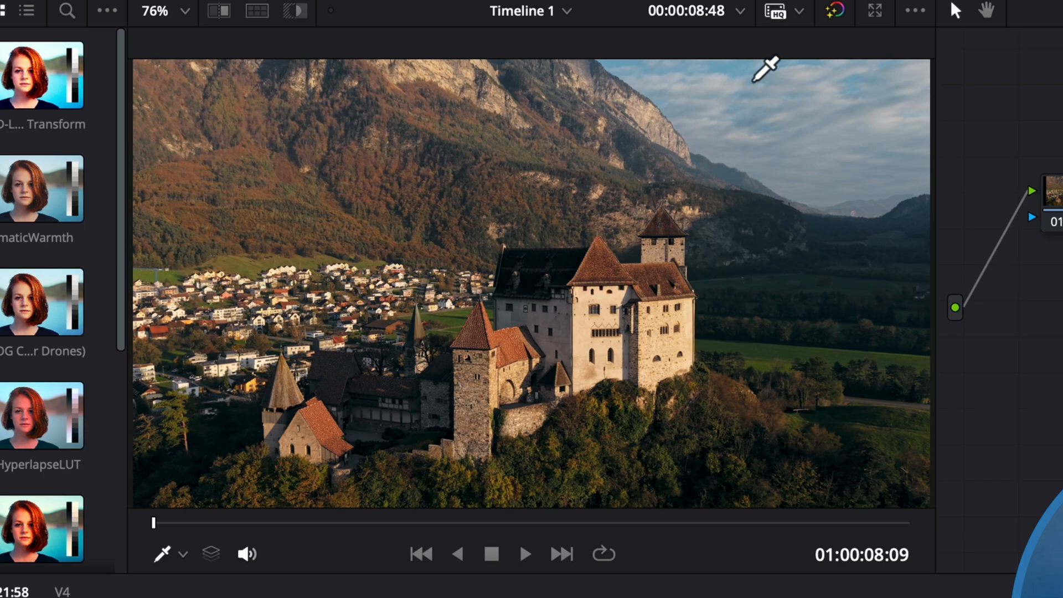
mouse_move(668, 368)
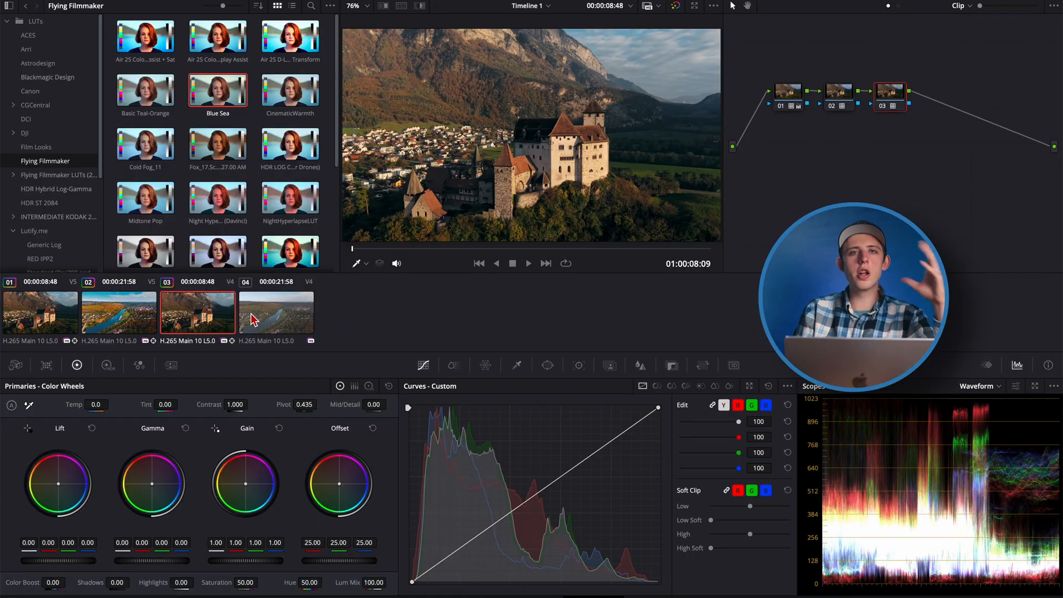
- Select river valley clip 04 and list the DJI LUT collection
click(275, 312)
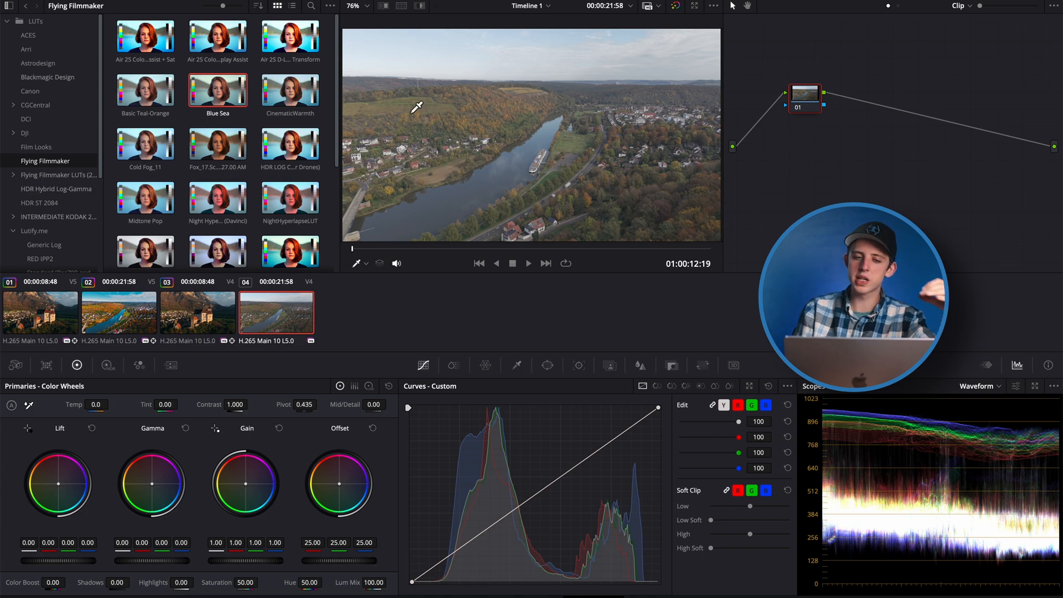
click(197, 312)
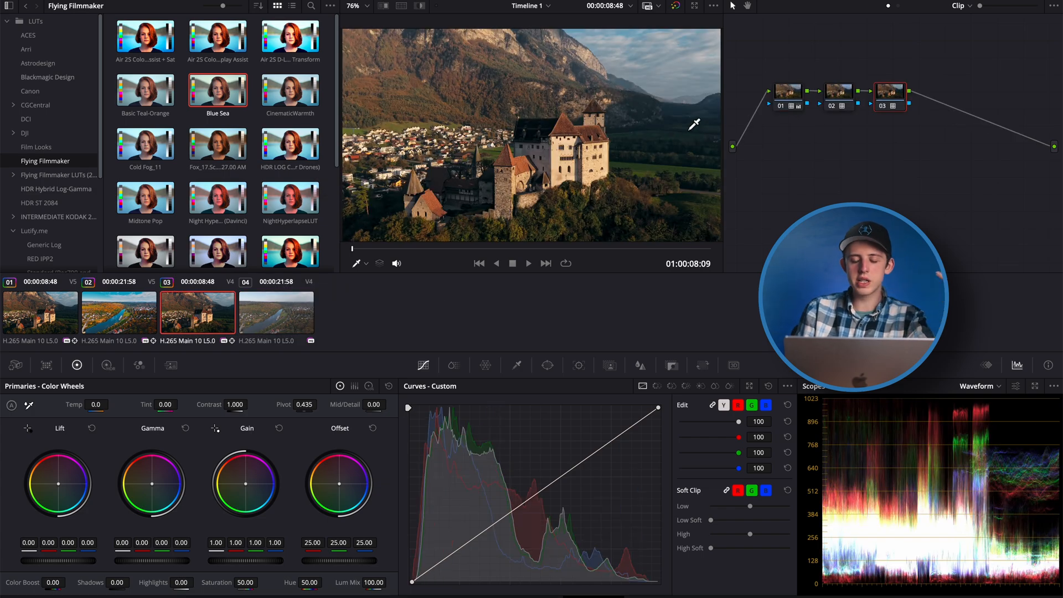
mouse_move(689, 100)
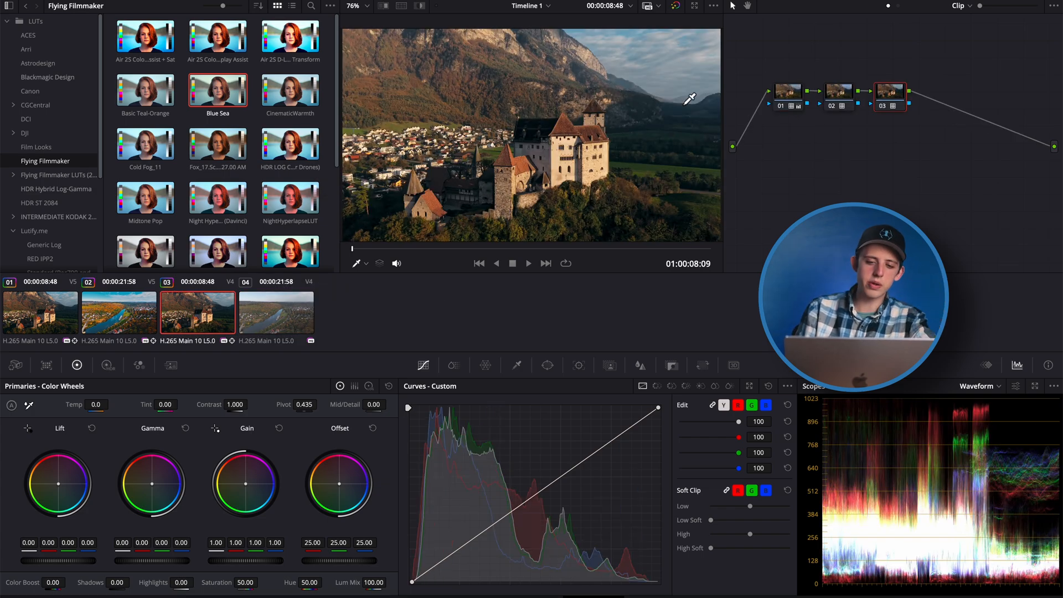
click(275, 312)
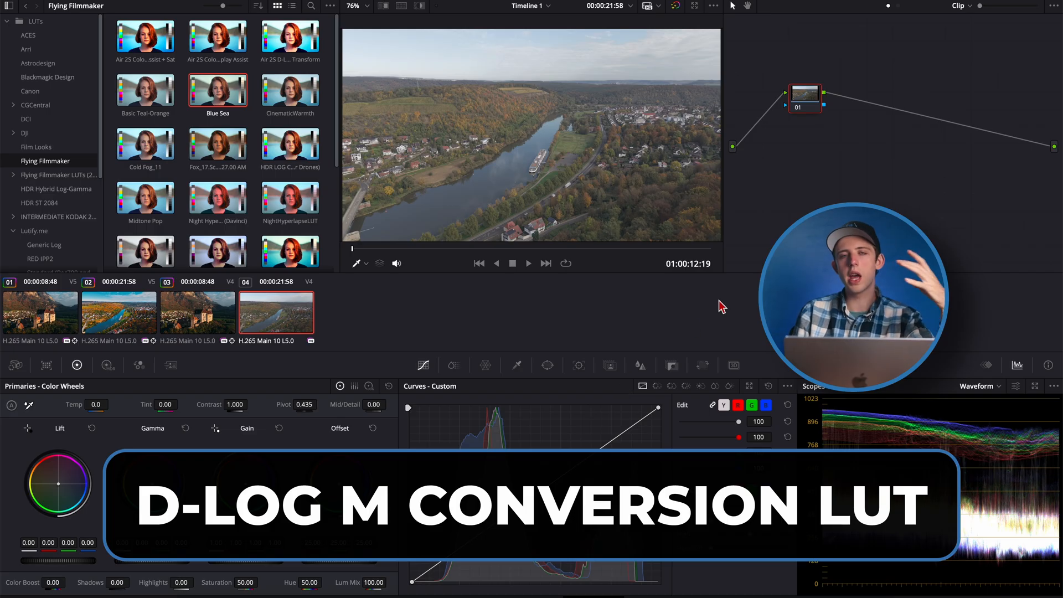
click(24, 132)
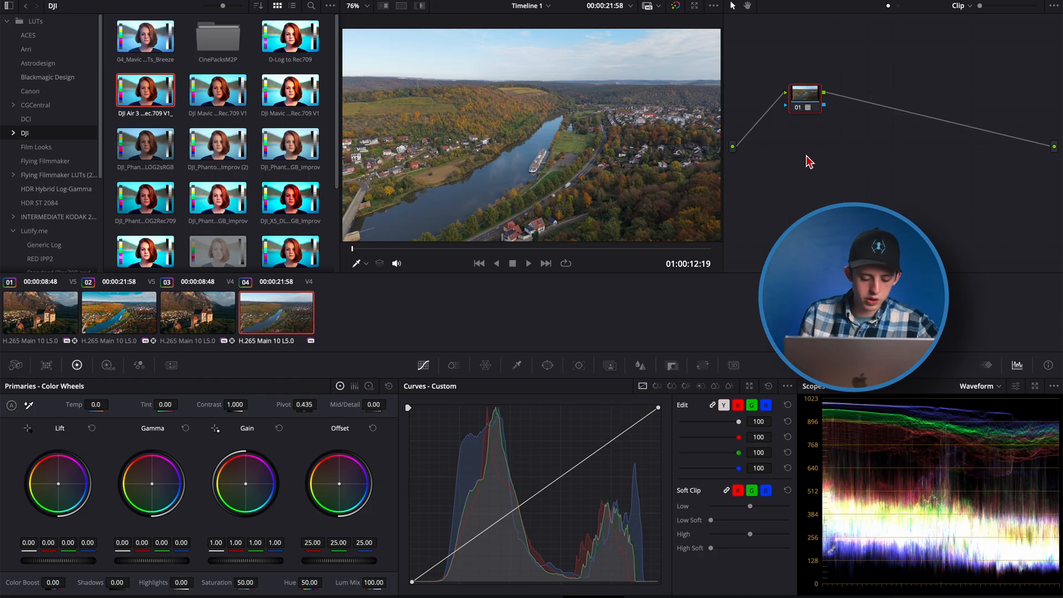
mouse_move(811, 108)
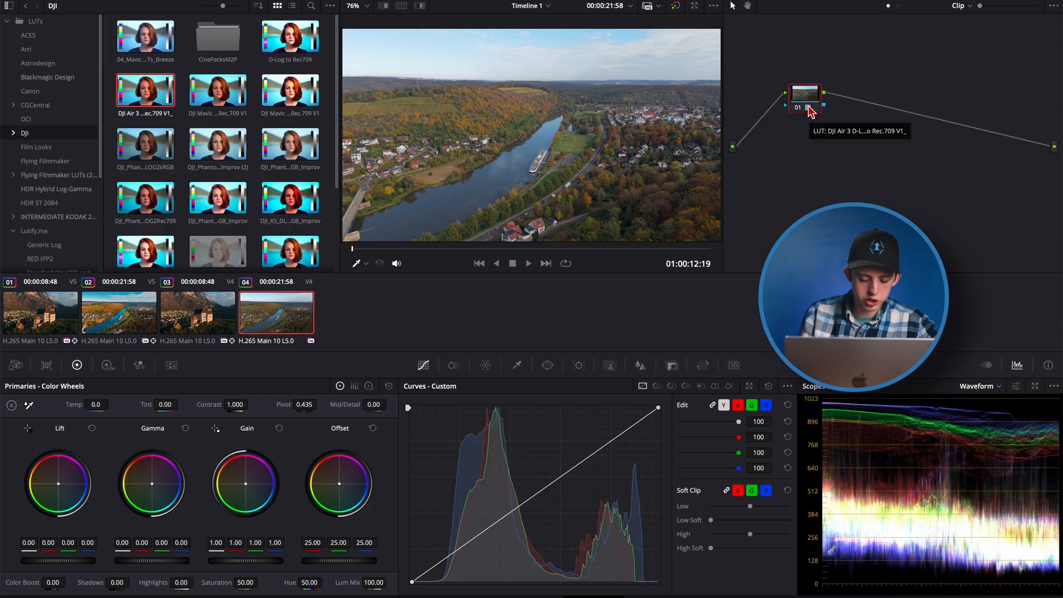
- Add a serial node after the river valley clip's LUT node and view the Window palette
right_click(804, 97)
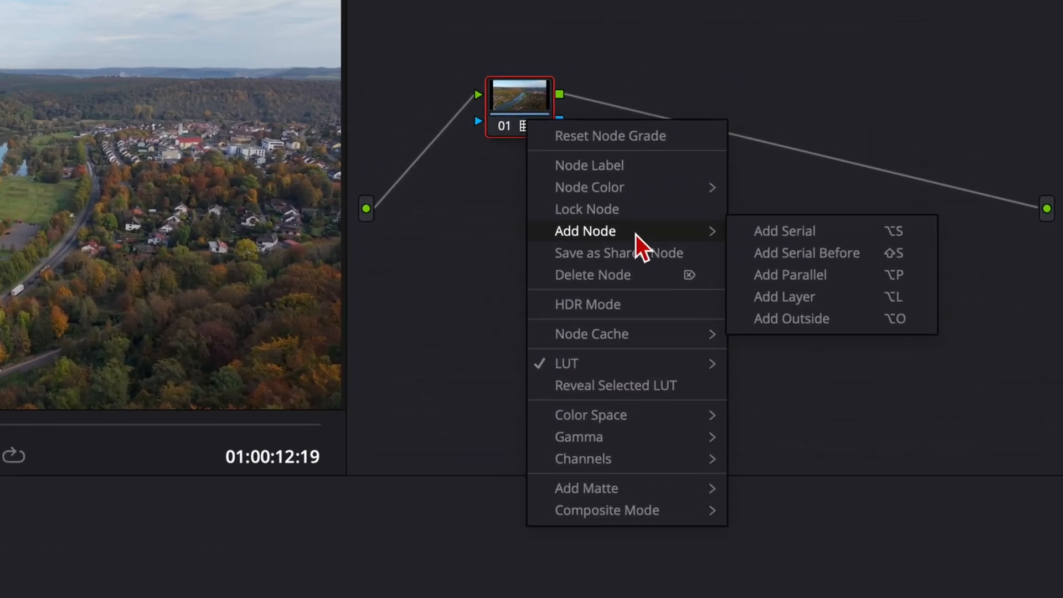
click(784, 231)
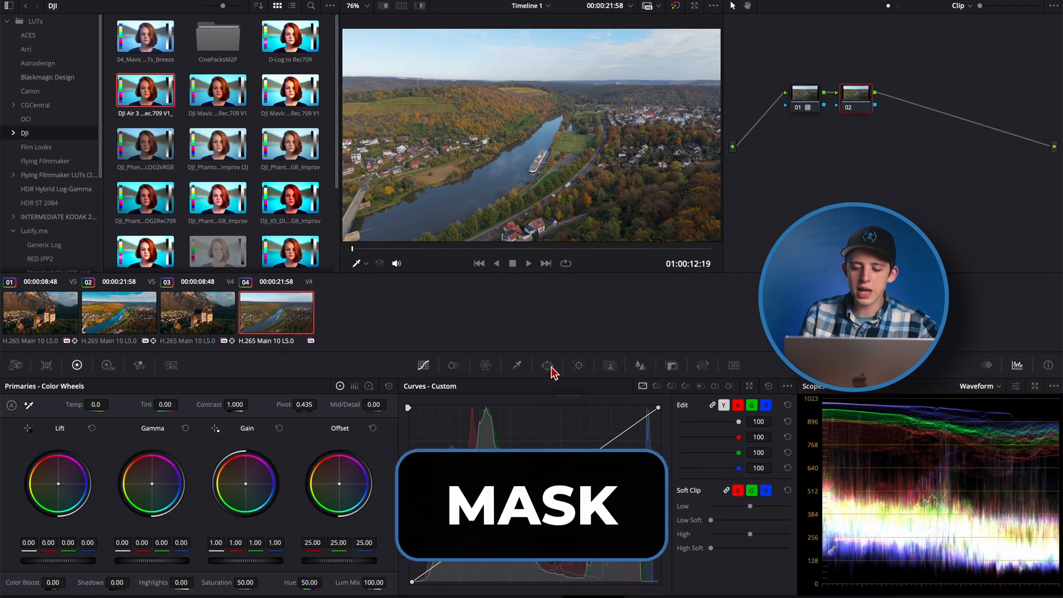
click(547, 365)
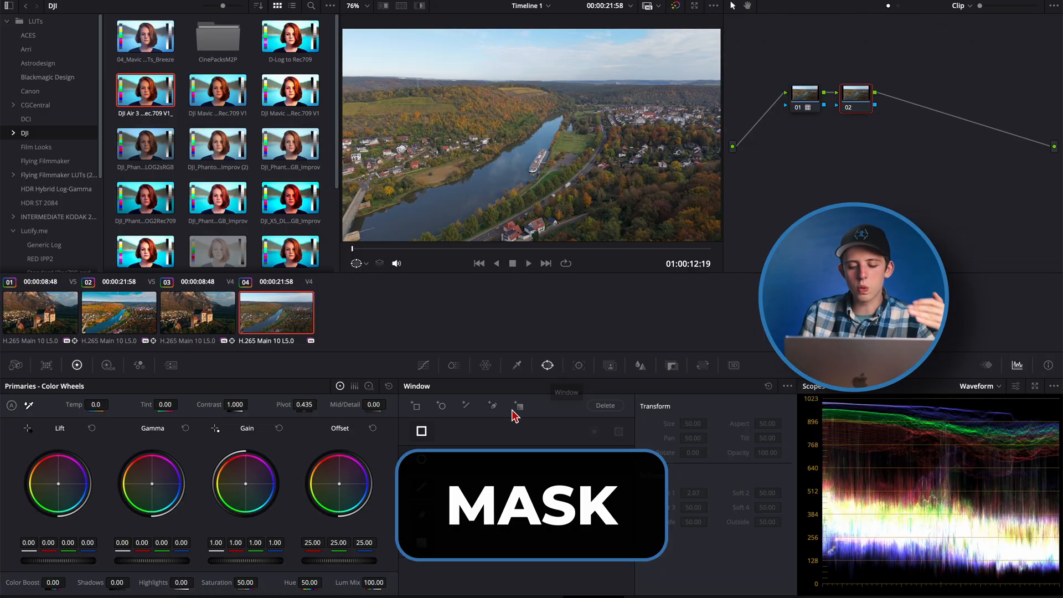
click(517, 406)
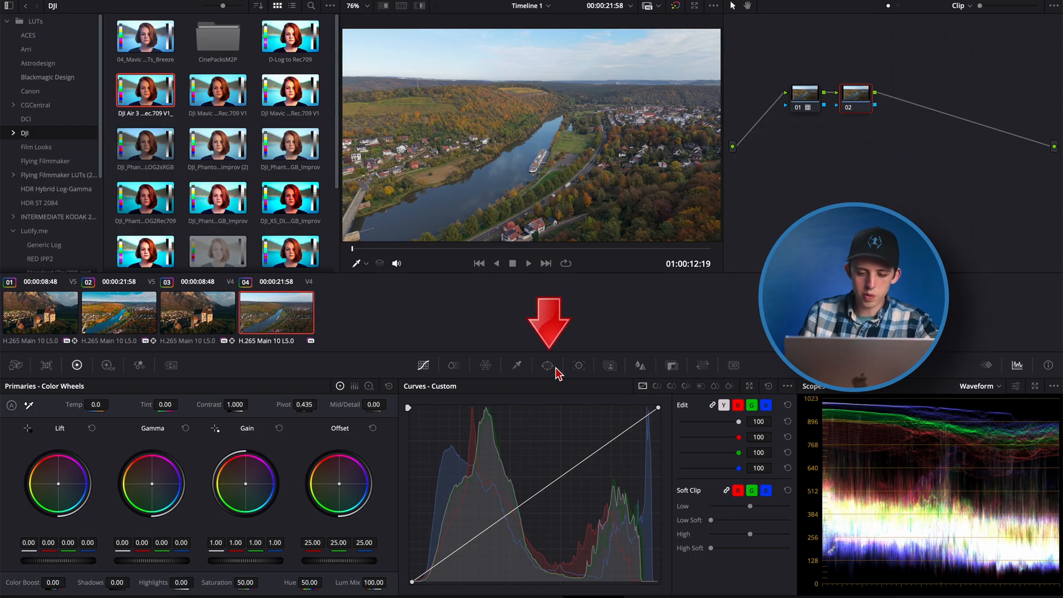
- Place the linear gradient window on the horizon, checking it with Highlight on
click(548, 365)
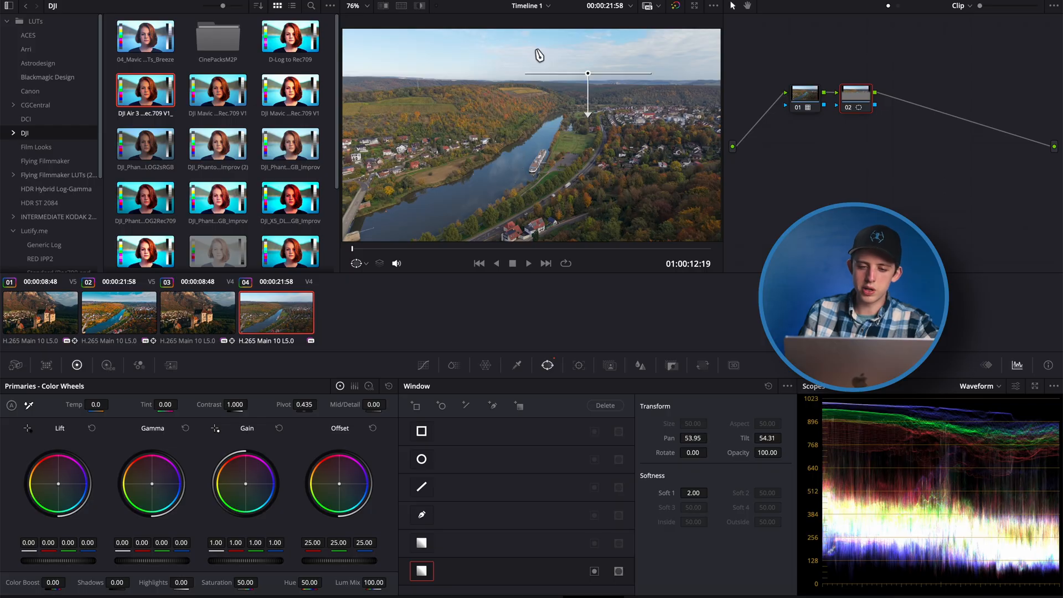
drag(588, 73, 518, 72)
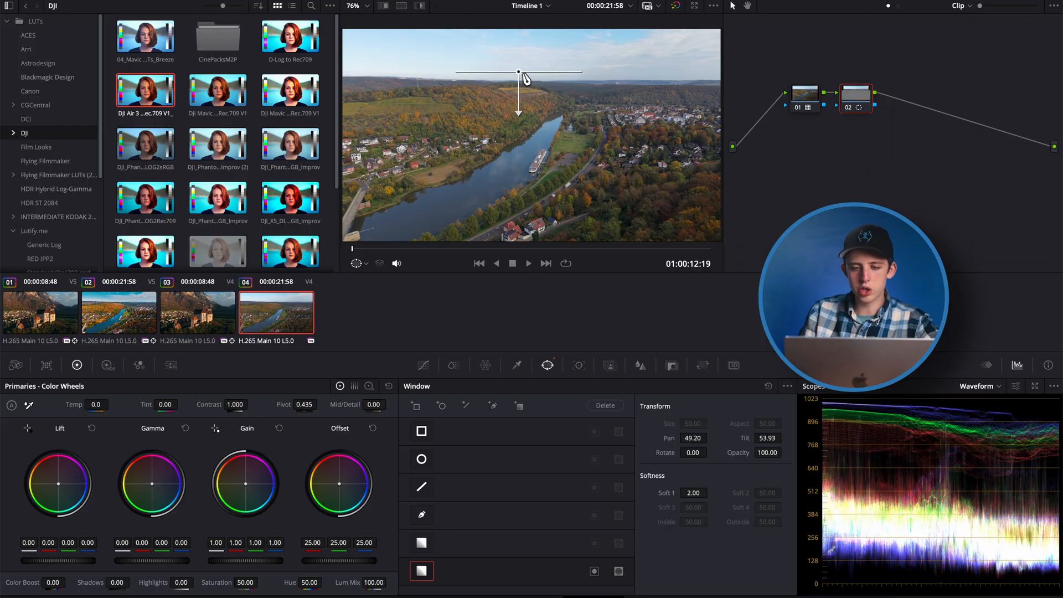
key(shift+h)
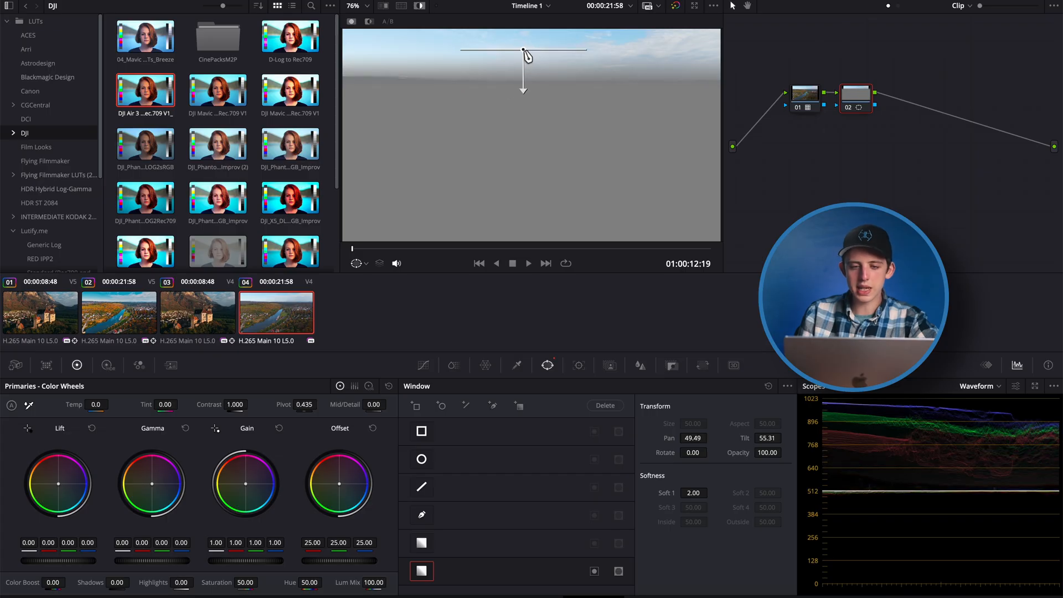
drag(523, 52, 513, 48)
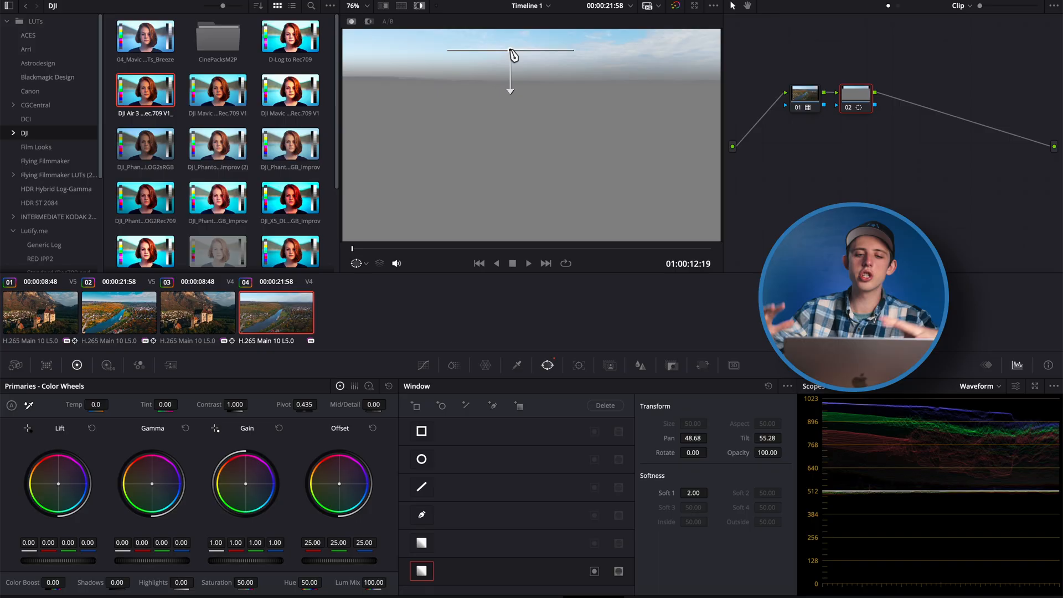
mouse_move(526, 139)
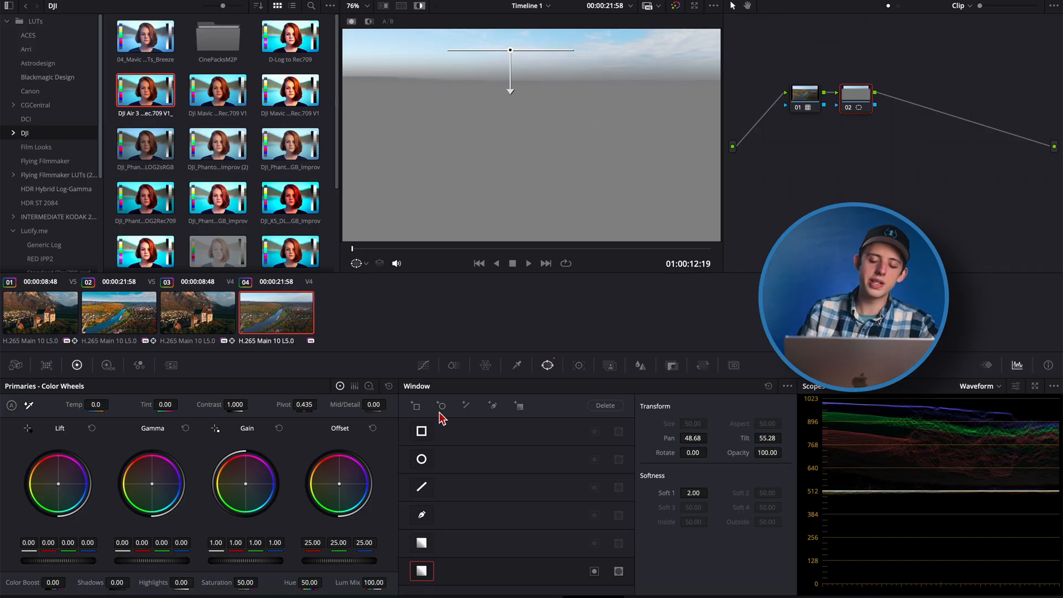
mouse_move(618, 507)
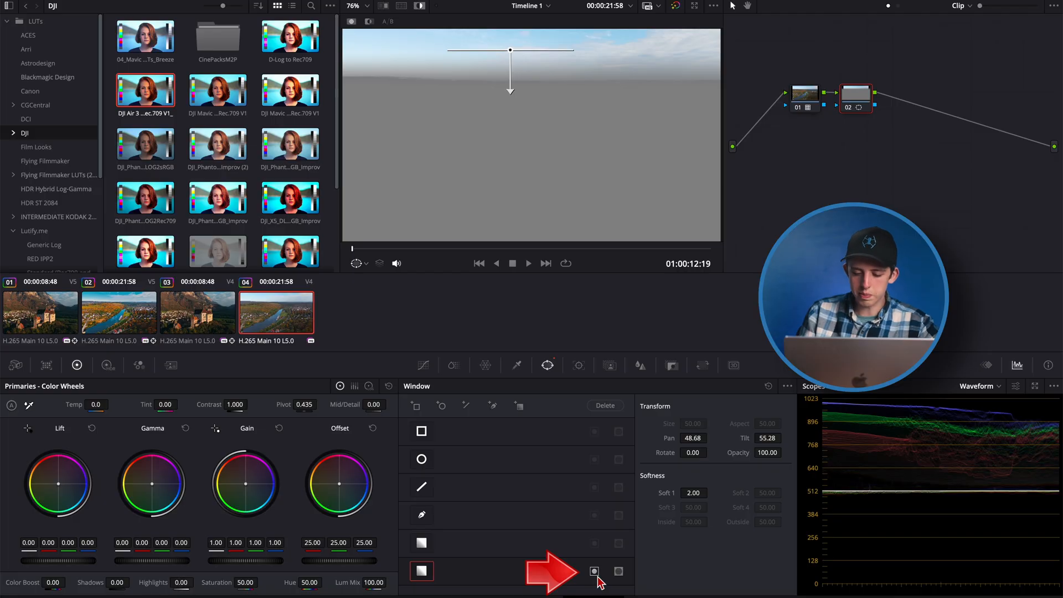
- Invert the gradient to cover the ground, refine its transition, and turn Highlight off
click(594, 570)
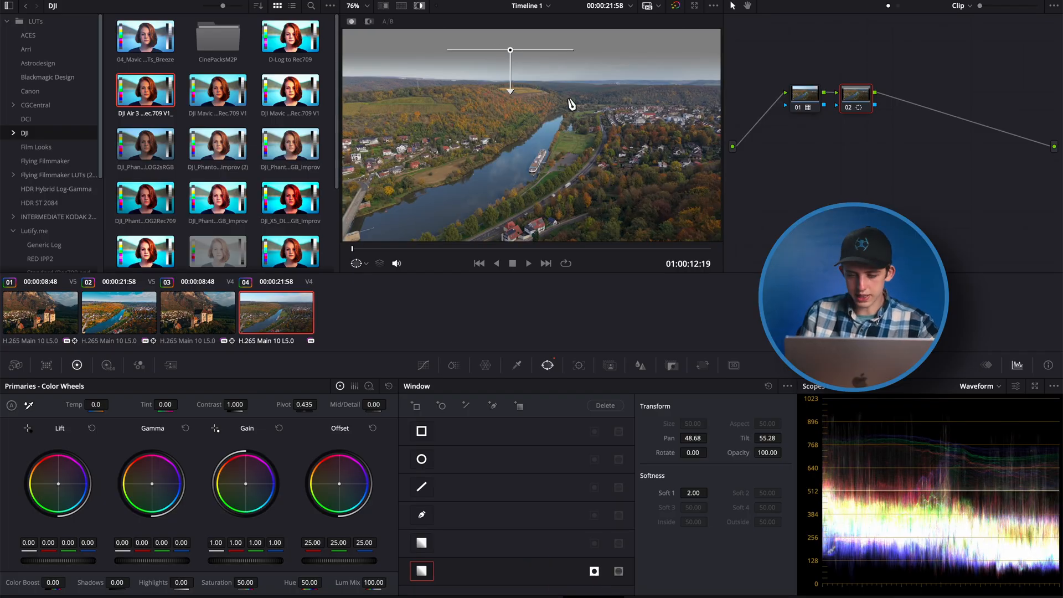
drag(511, 88, 511, 58)
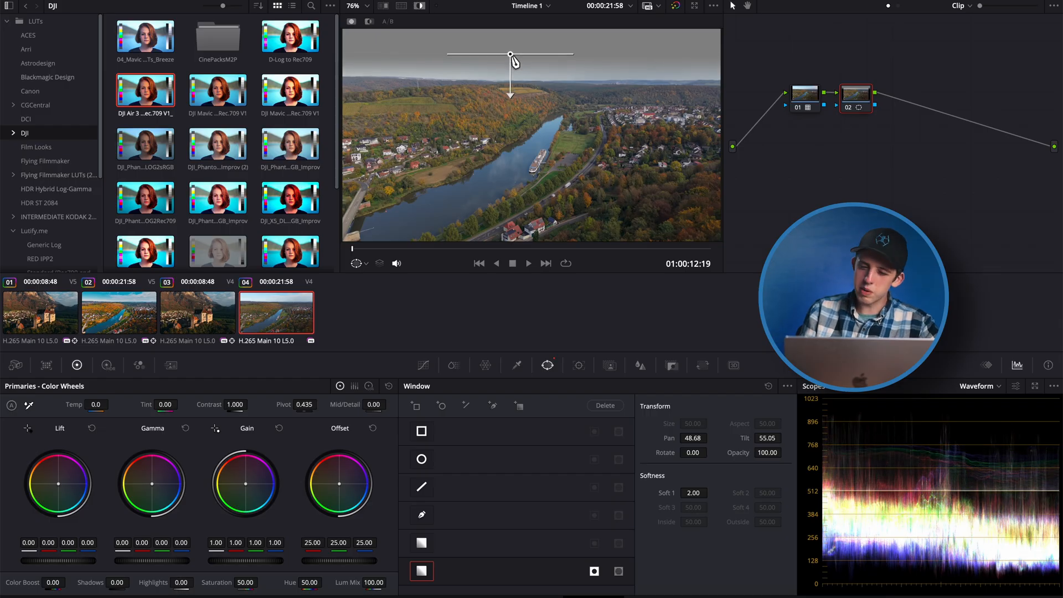
drag(510, 55, 512, 62)
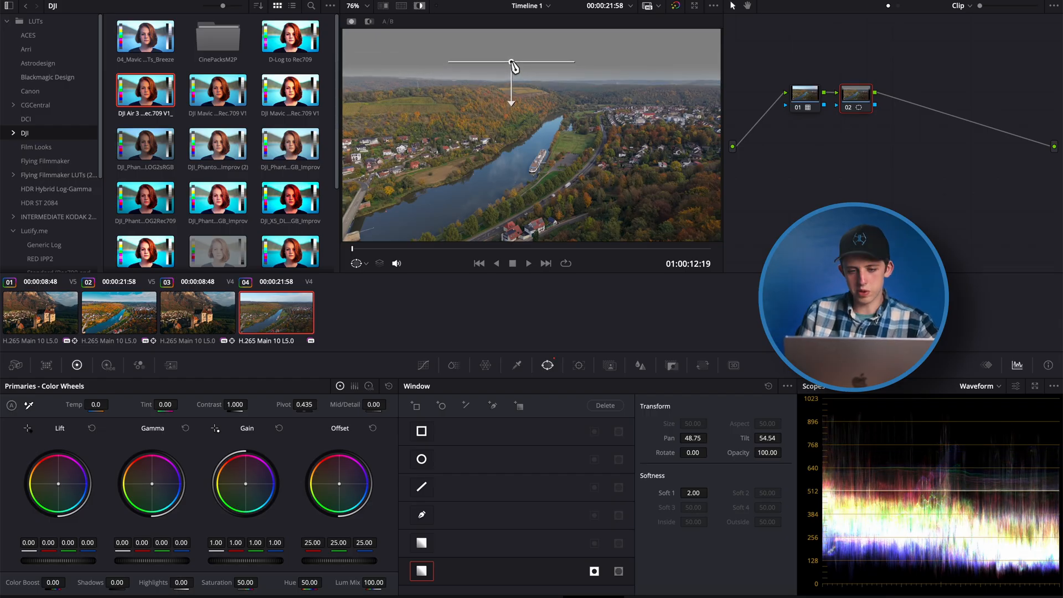
key(shift+h)
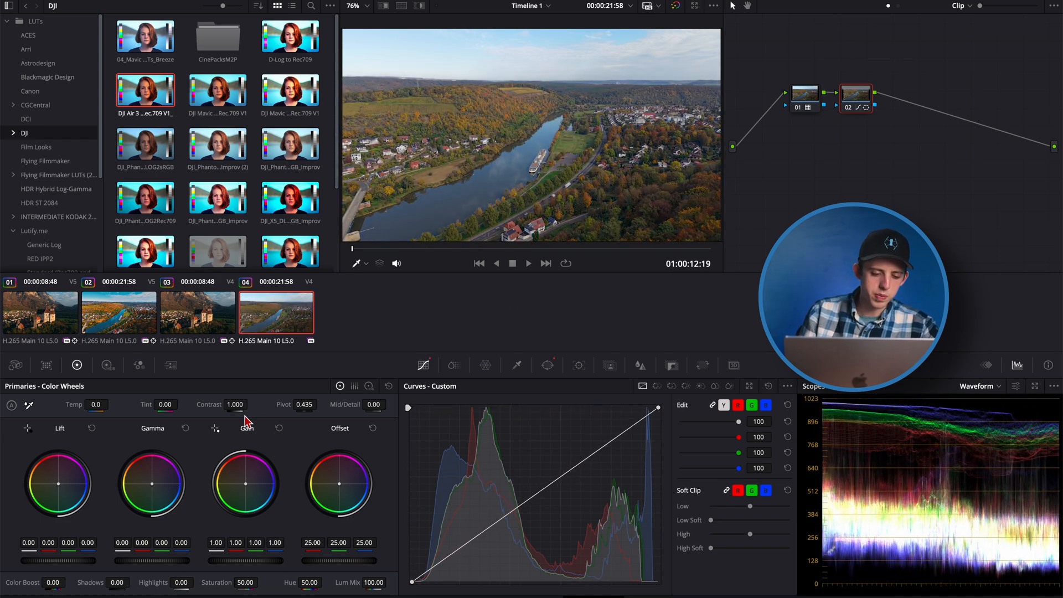
- Set node 02 to Contrast 1.170, Shadows 21 and Highlights -27.5
drag(236, 404, 244, 400)
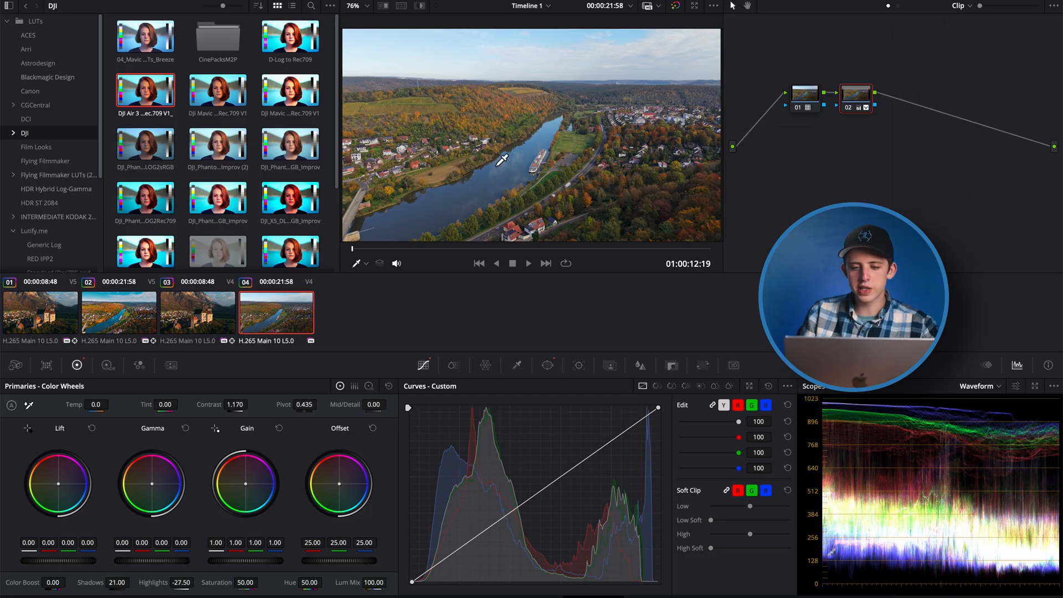
mouse_move(605, 186)
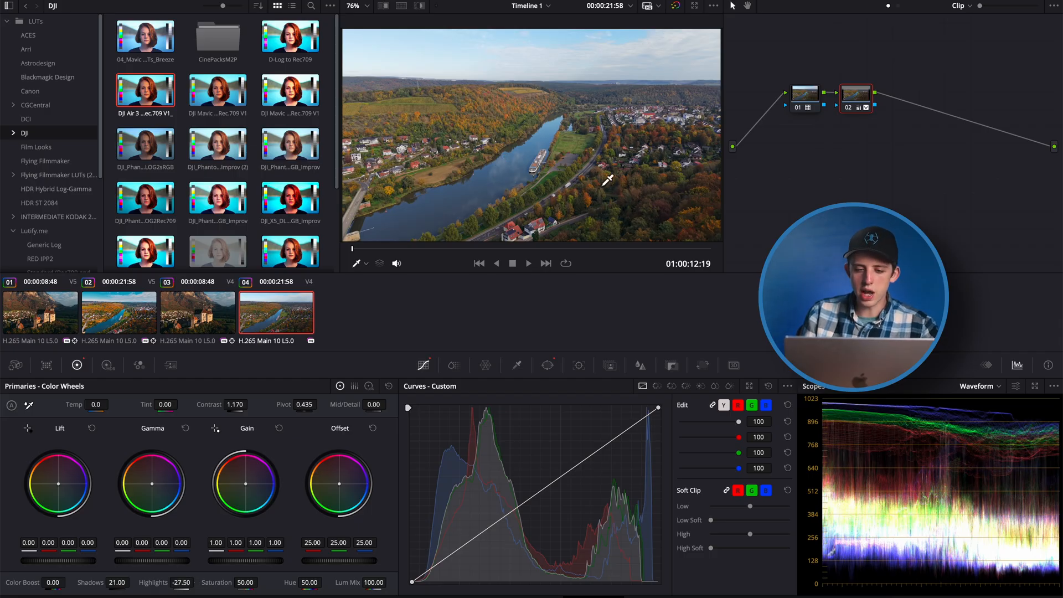
mouse_move(678, 485)
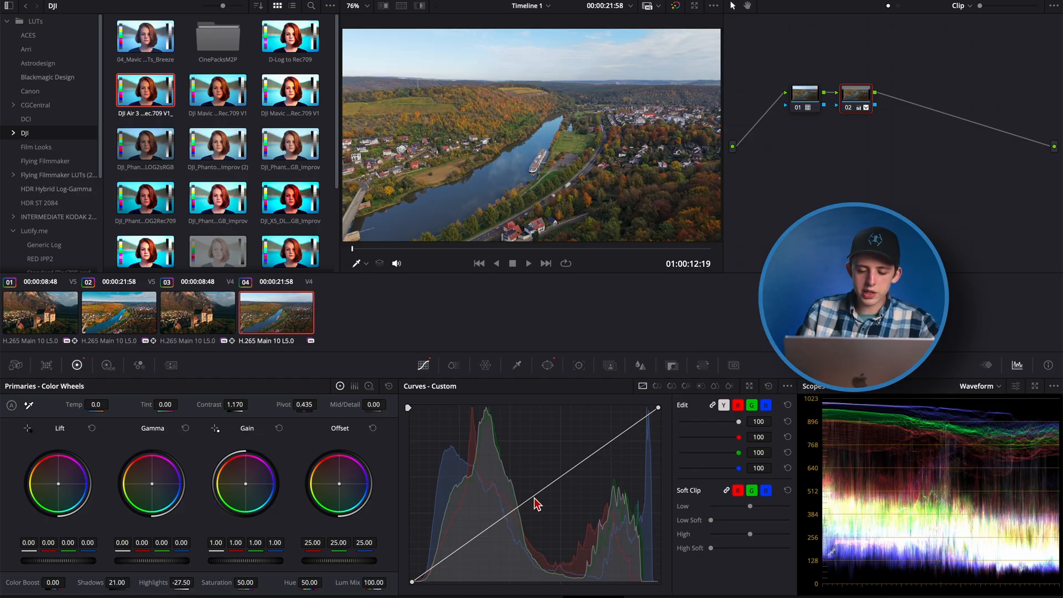
- Add shadow and midtone points to the custom curve and shape them
click(533, 496)
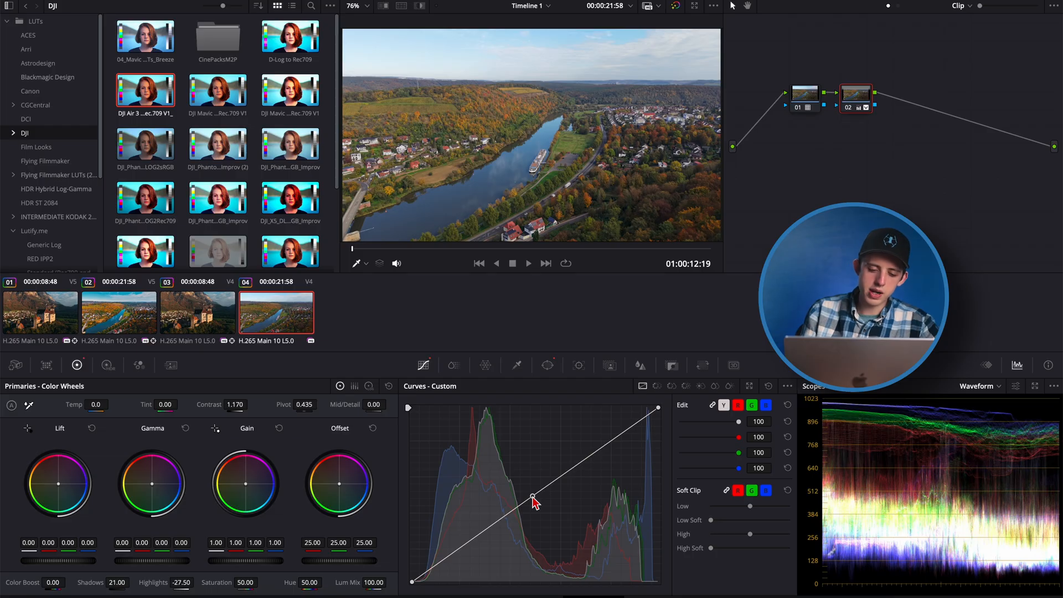
drag(532, 496, 578, 551)
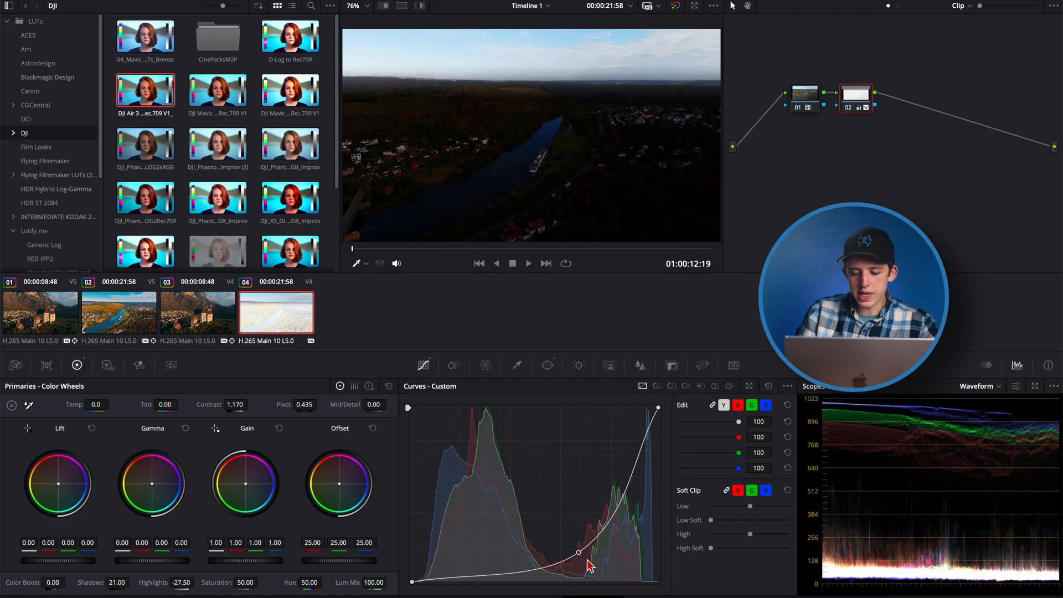
drag(577, 550, 607, 442)
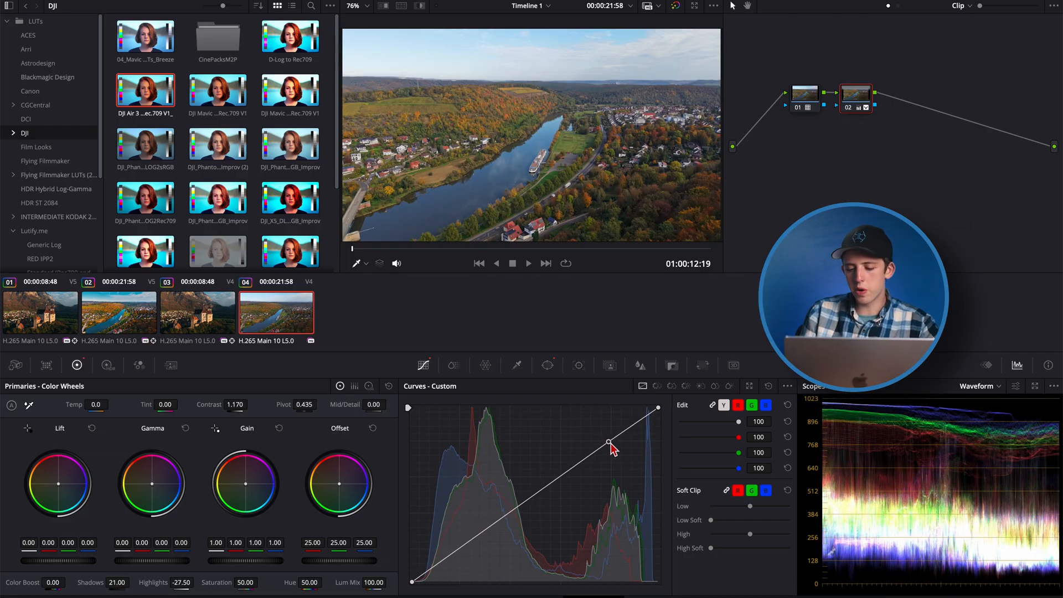
drag(608, 441, 645, 437)
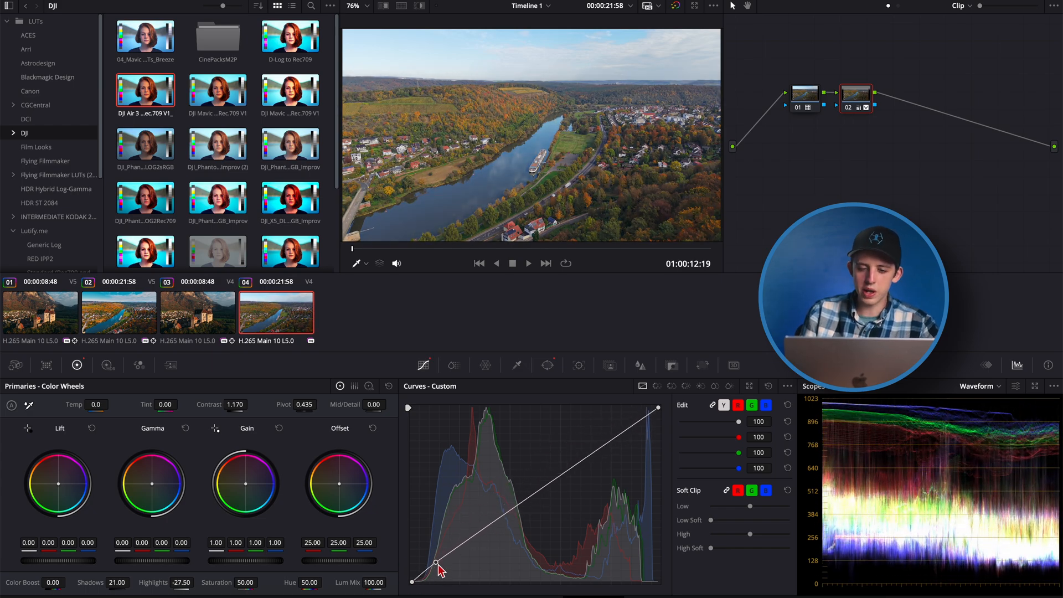
drag(439, 566, 537, 446)
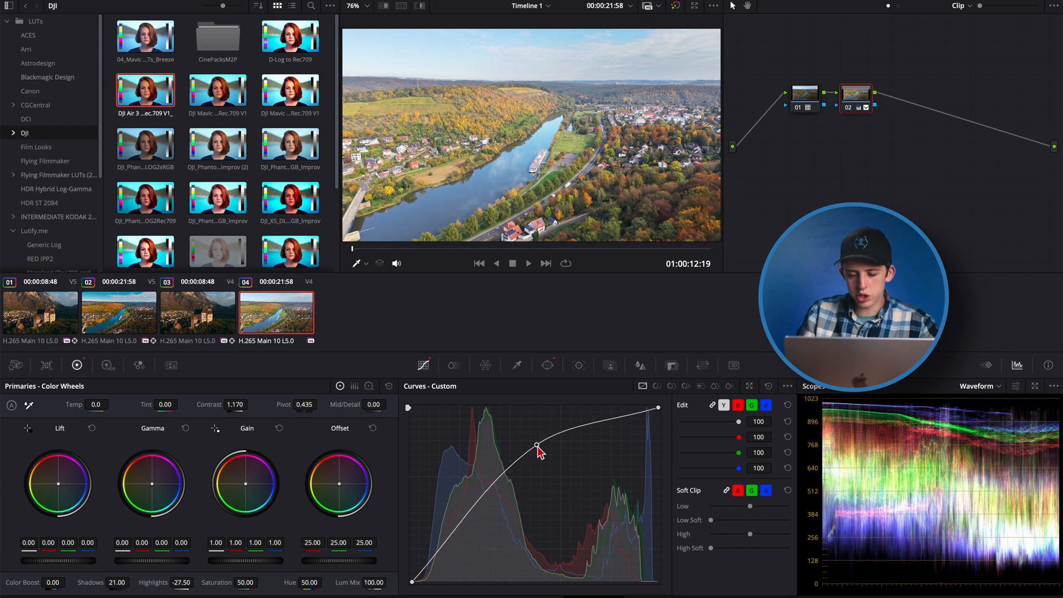
drag(537, 446, 534, 456)
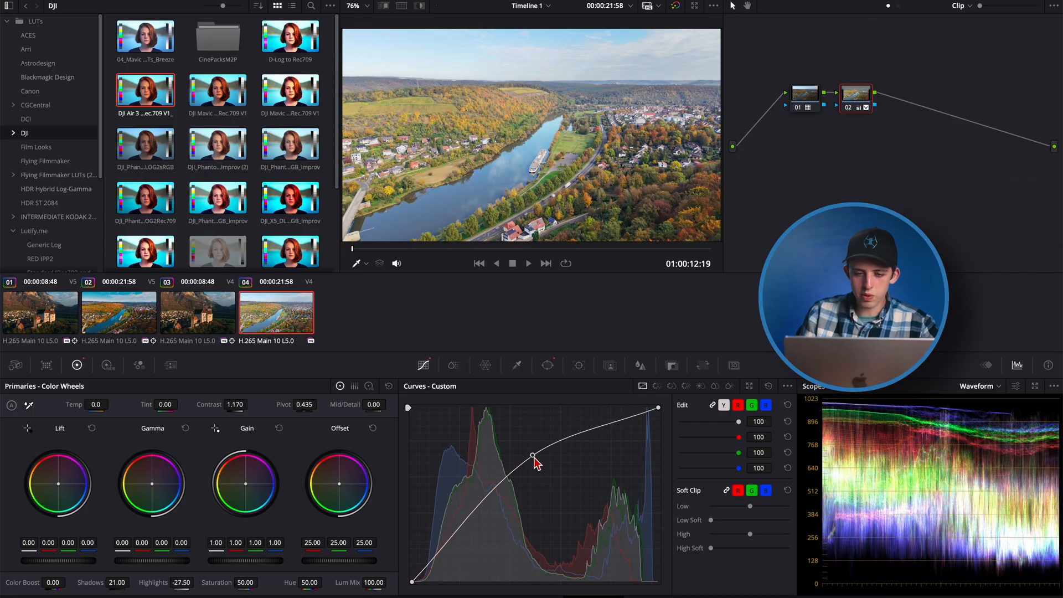
drag(533, 456, 540, 457)
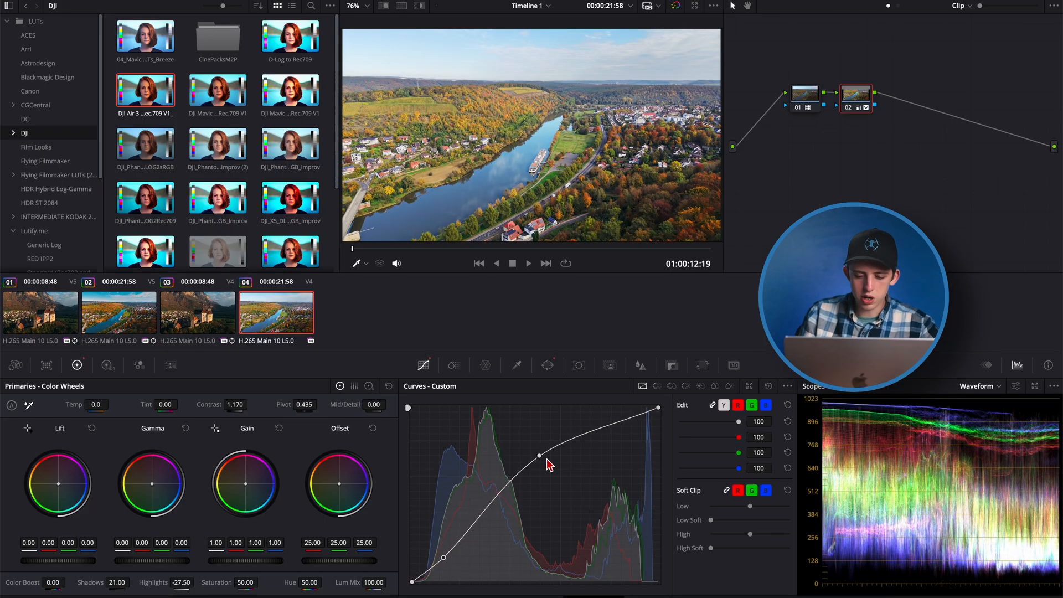
- Add a highlight point and refine the shadow and midtone points into an S-curve
drag(538, 454, 582, 437)
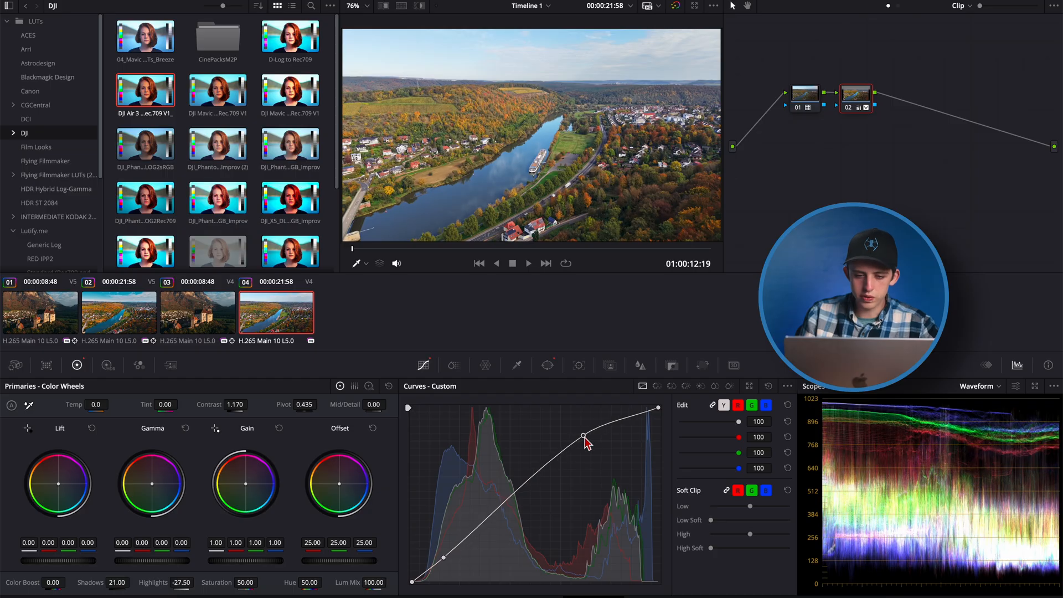
drag(585, 435, 576, 438)
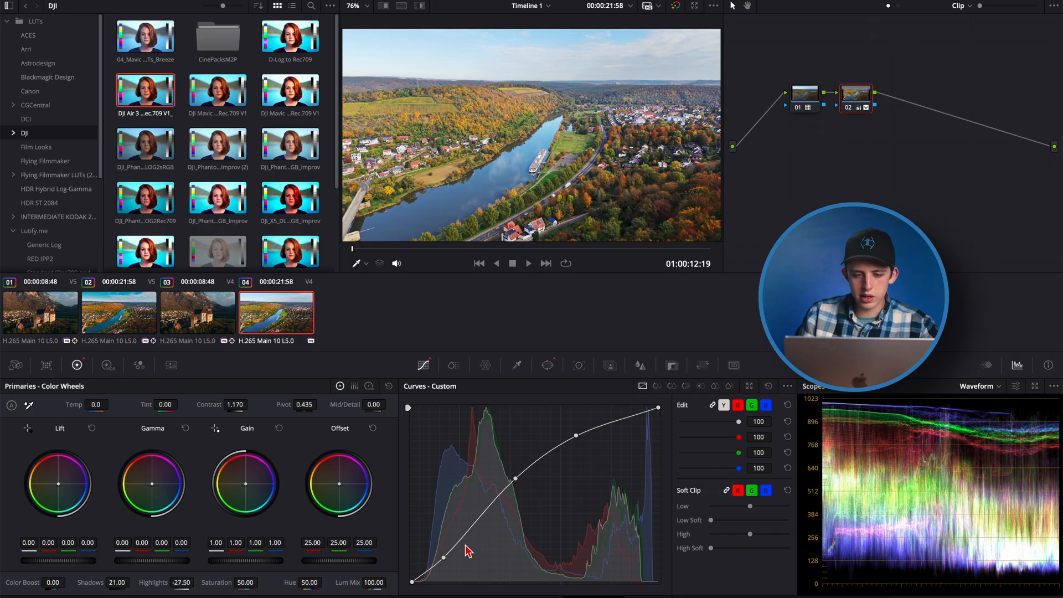
drag(470, 550, 452, 564)
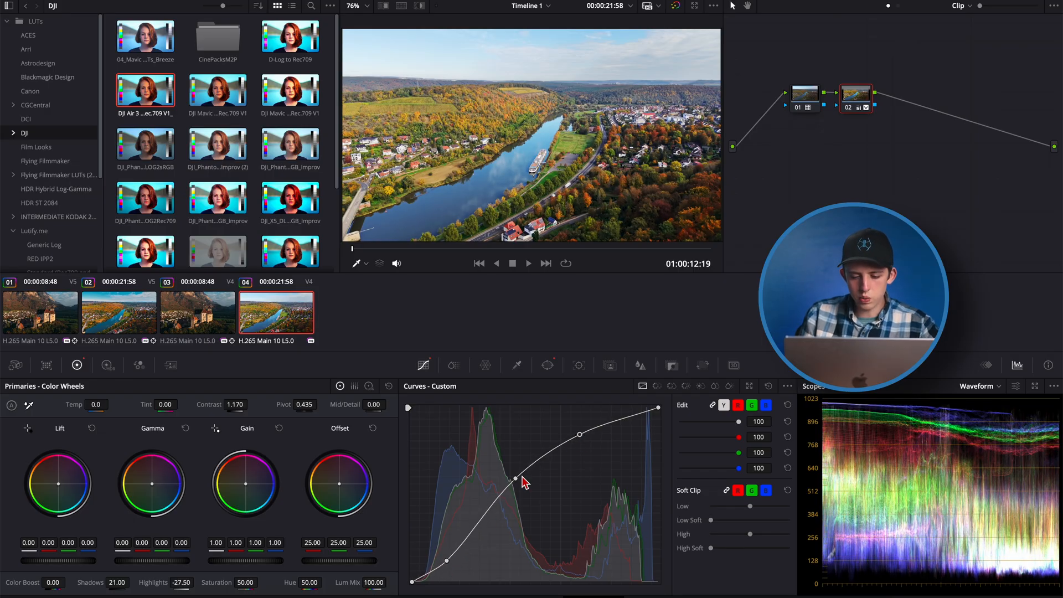
drag(517, 479, 520, 489)
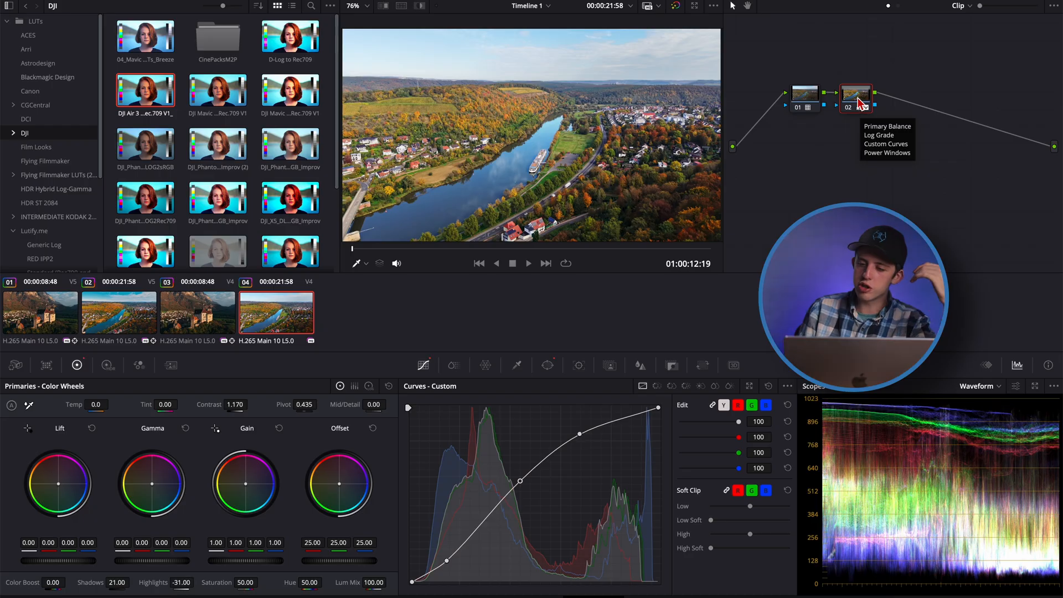
- Add an outside node after the ground node and select it for the sky
right_click(855, 97)
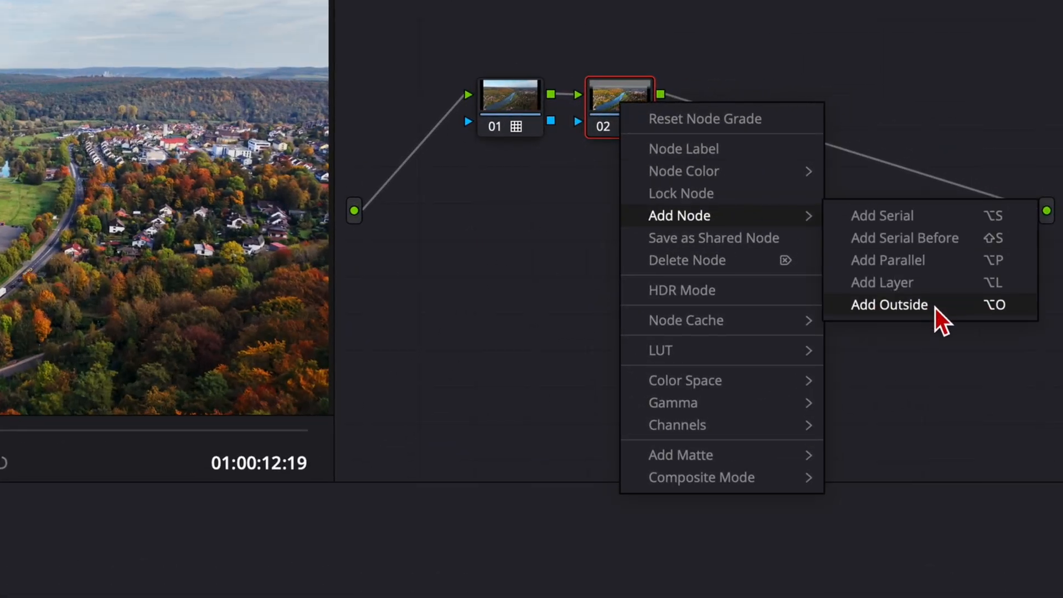
click(888, 304)
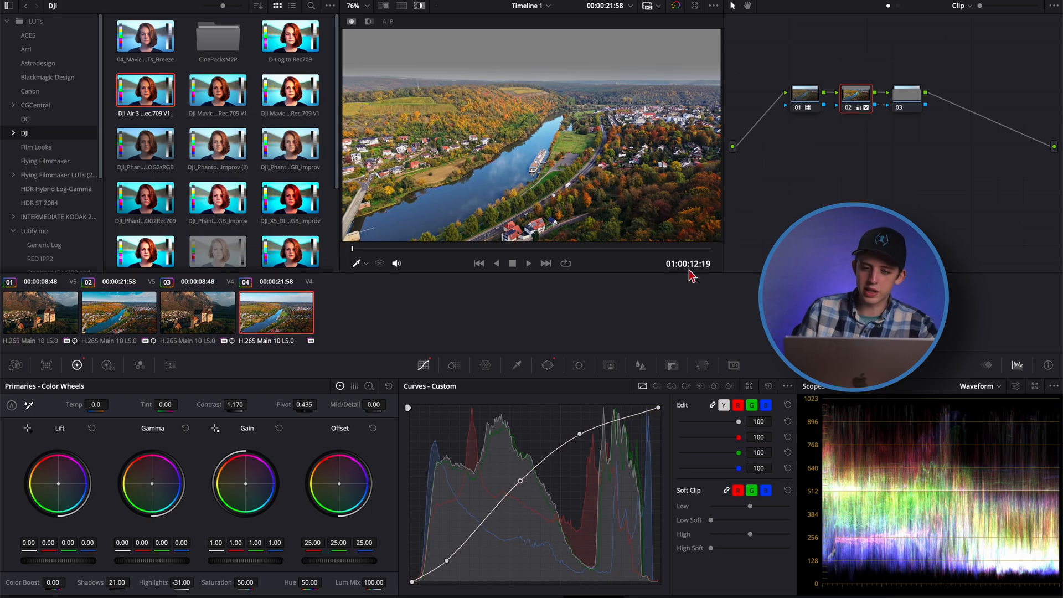
click(906, 93)
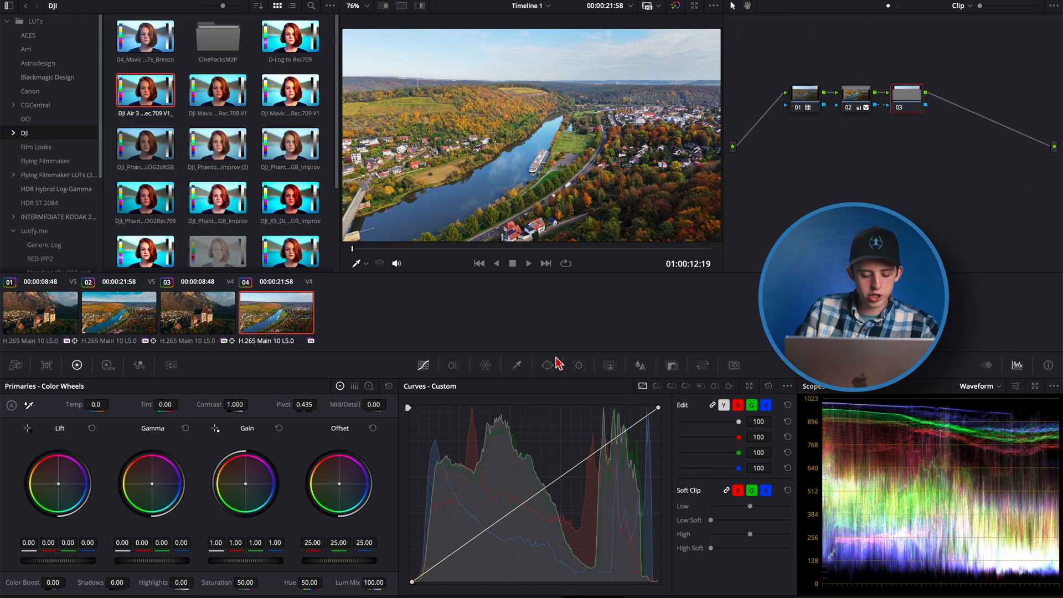
- Shape a custom curve with a midpoint pulled down to deepen the lower midtones
key(Alt+S)
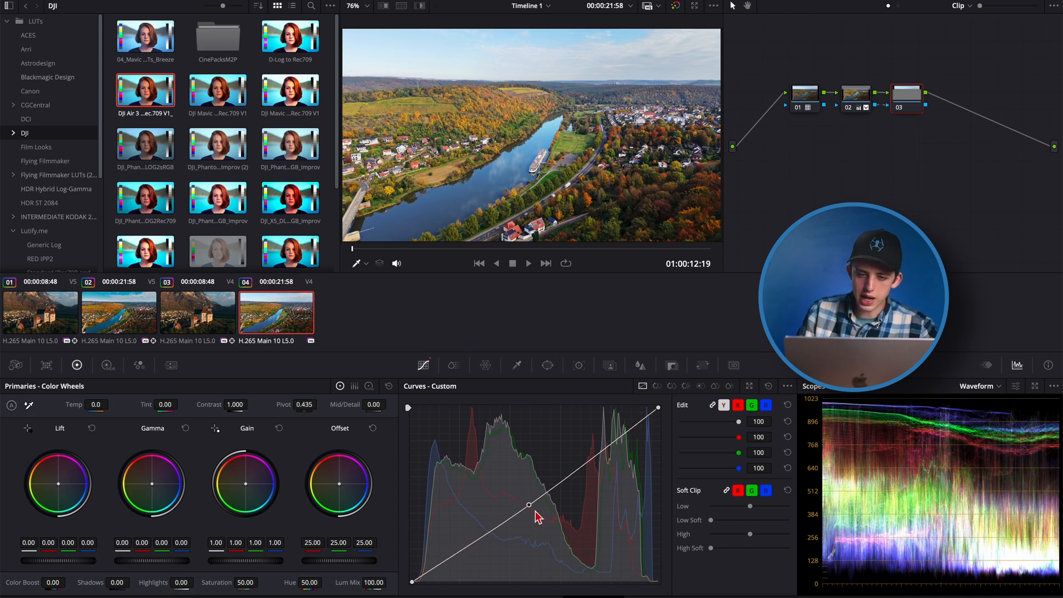
drag(529, 504, 522, 507)
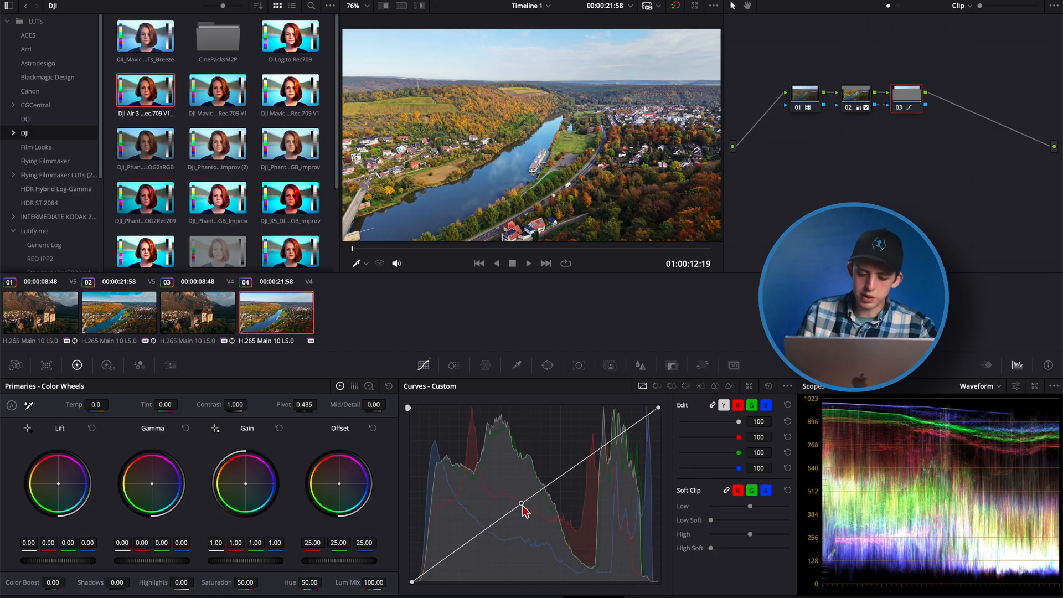
drag(521, 507, 555, 542)
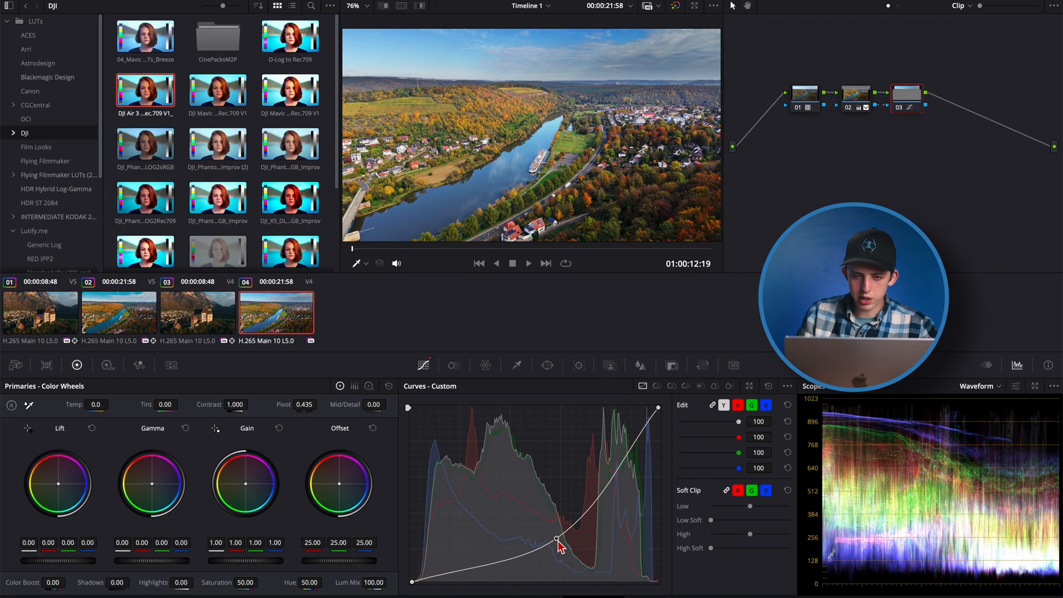
drag(555, 543, 564, 524)
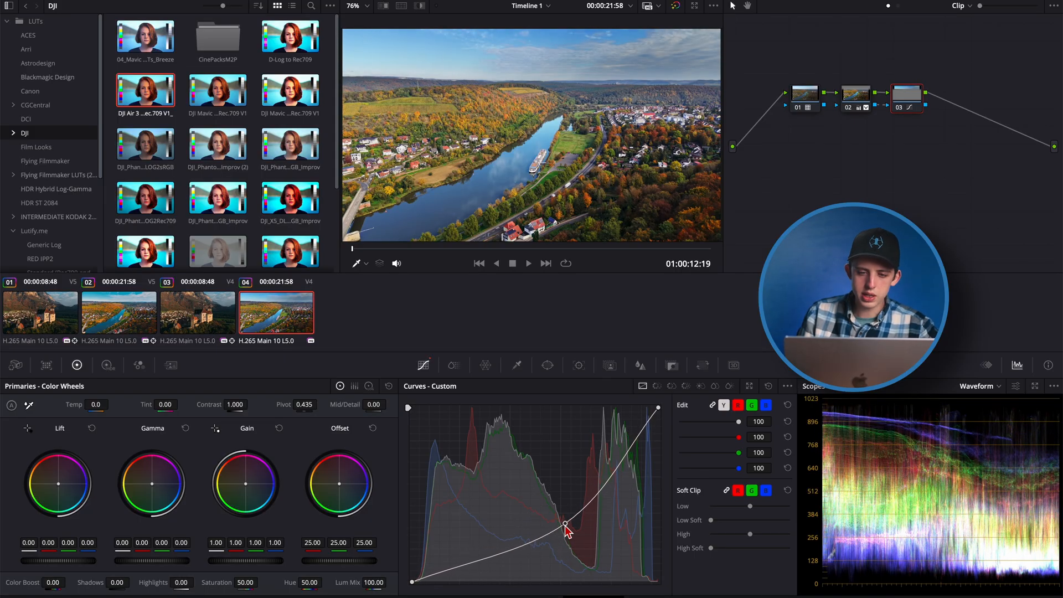
drag(565, 526, 546, 539)
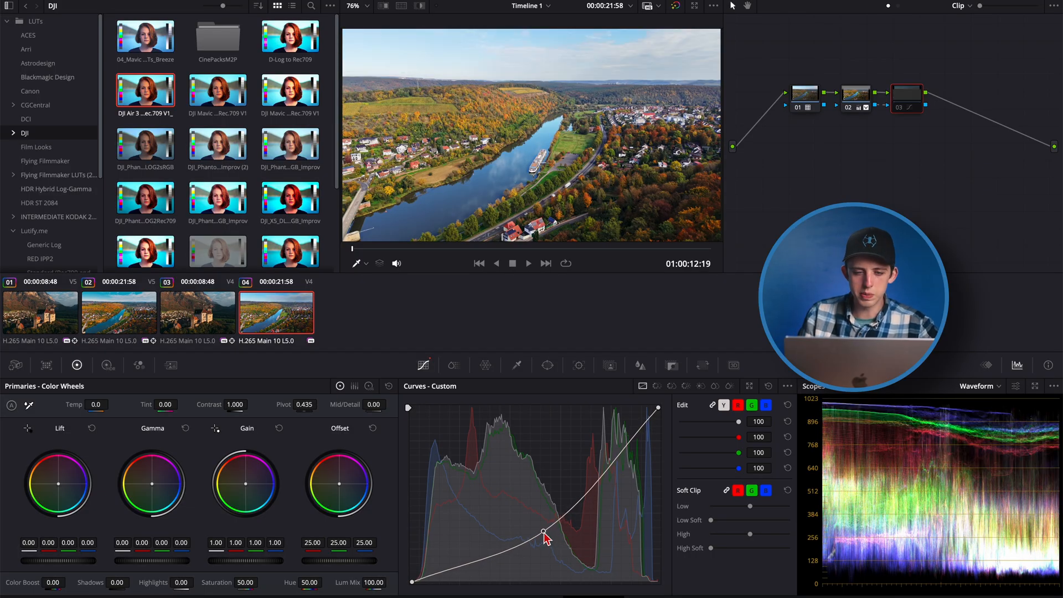
drag(545, 532, 542, 531)
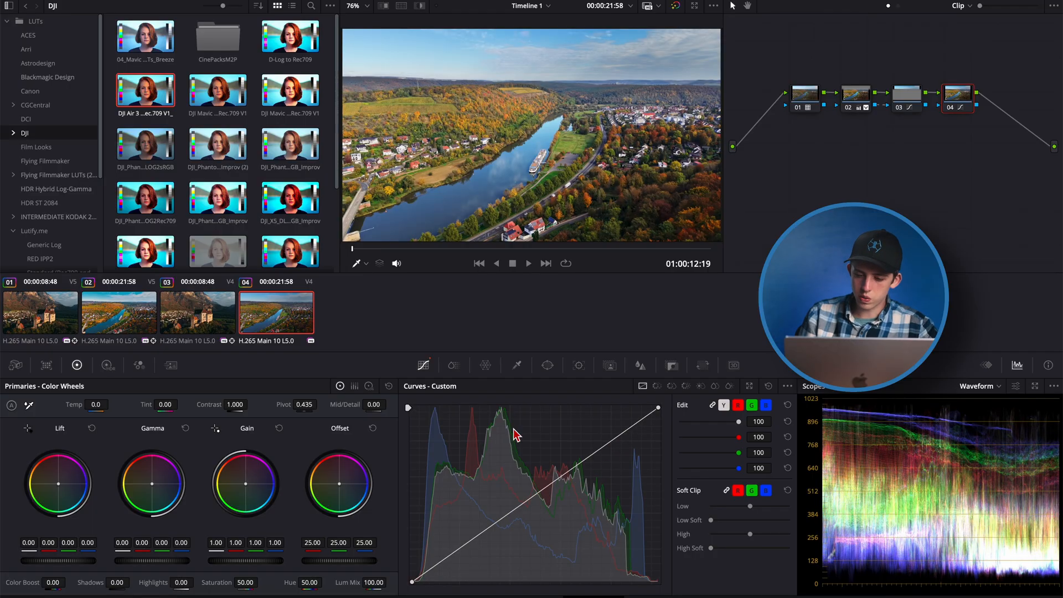
mouse_move(684, 396)
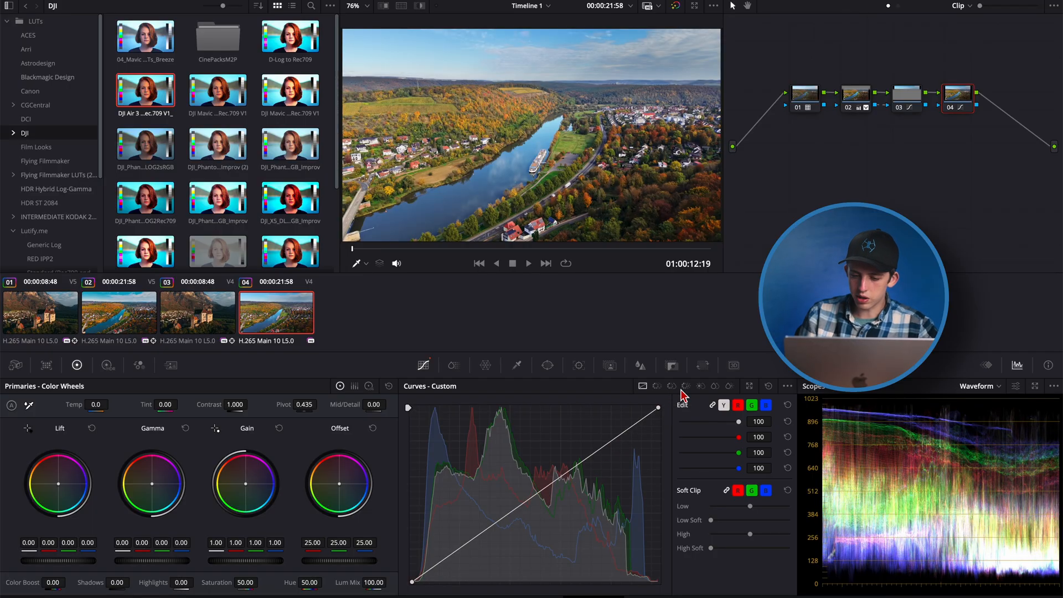
mouse_move(685, 385)
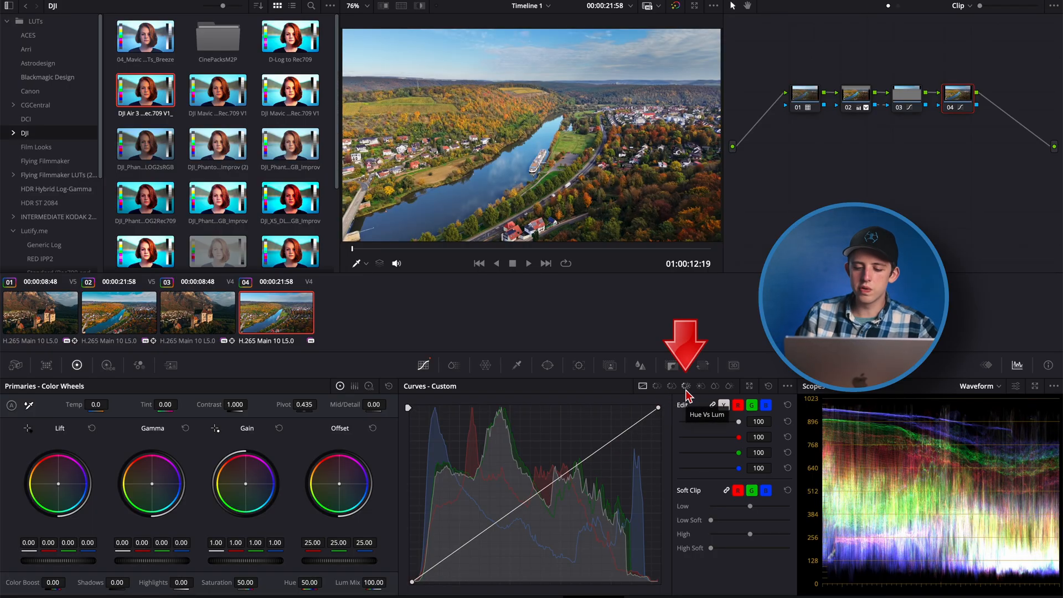
- Sample the sky in Hue vs Lum and lower the blue point slightly
click(686, 386)
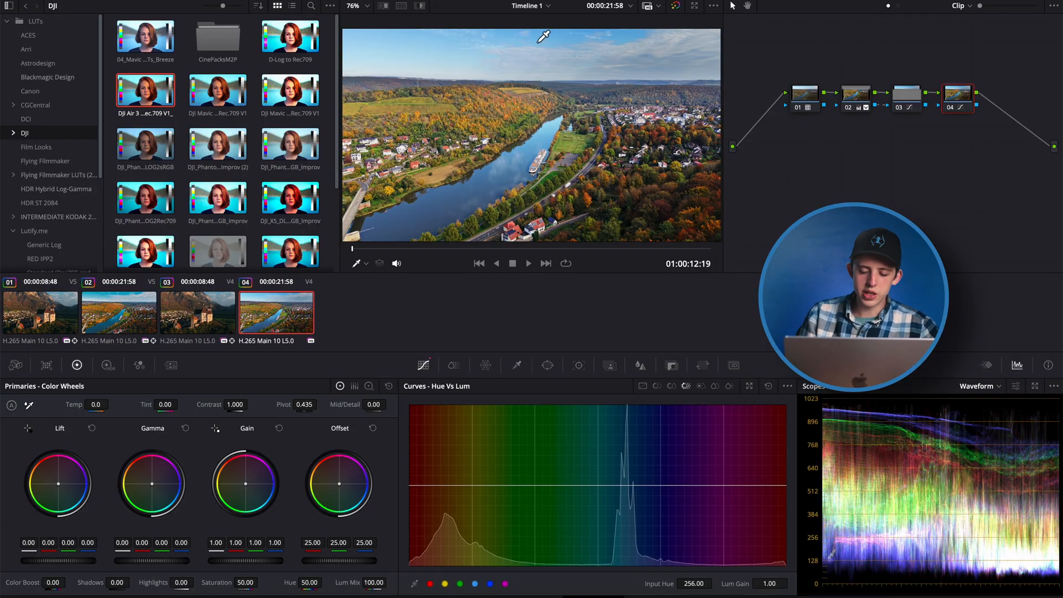
click(488, 583)
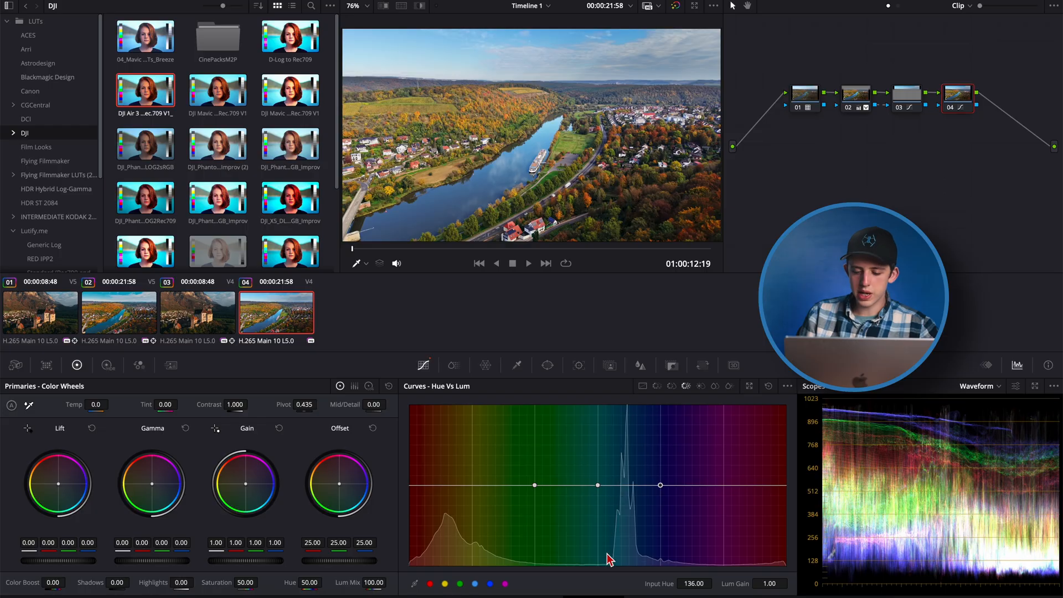
mouse_move(646, 504)
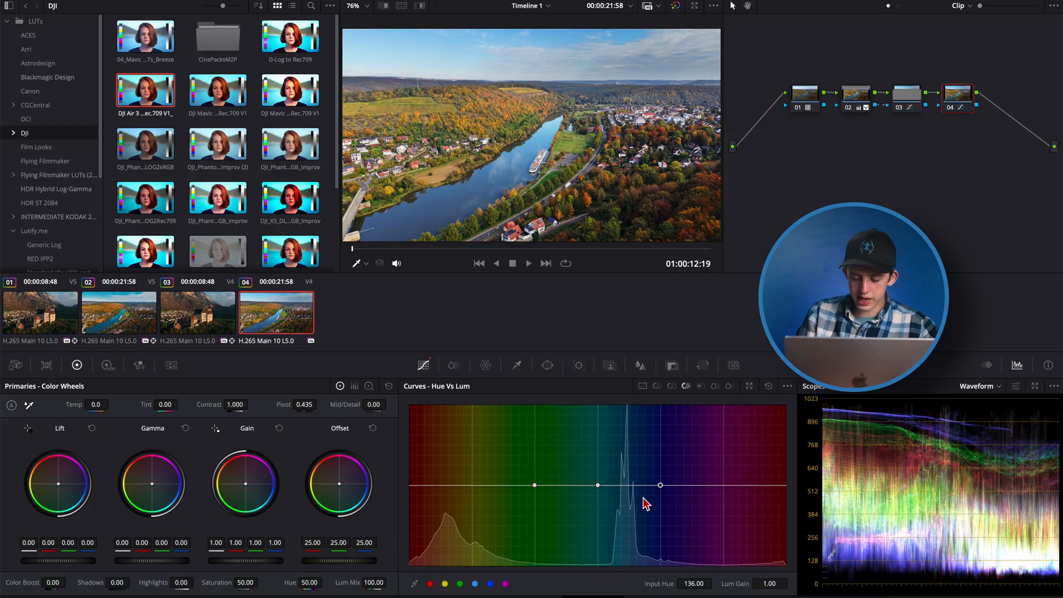
drag(644, 503, 626, 491)
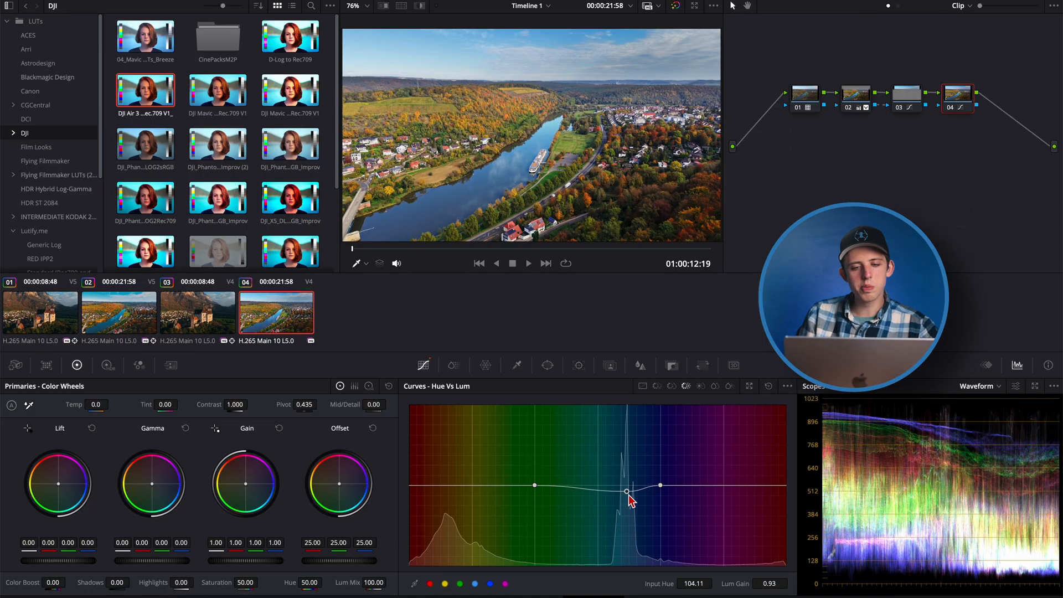
drag(626, 491, 625, 522)
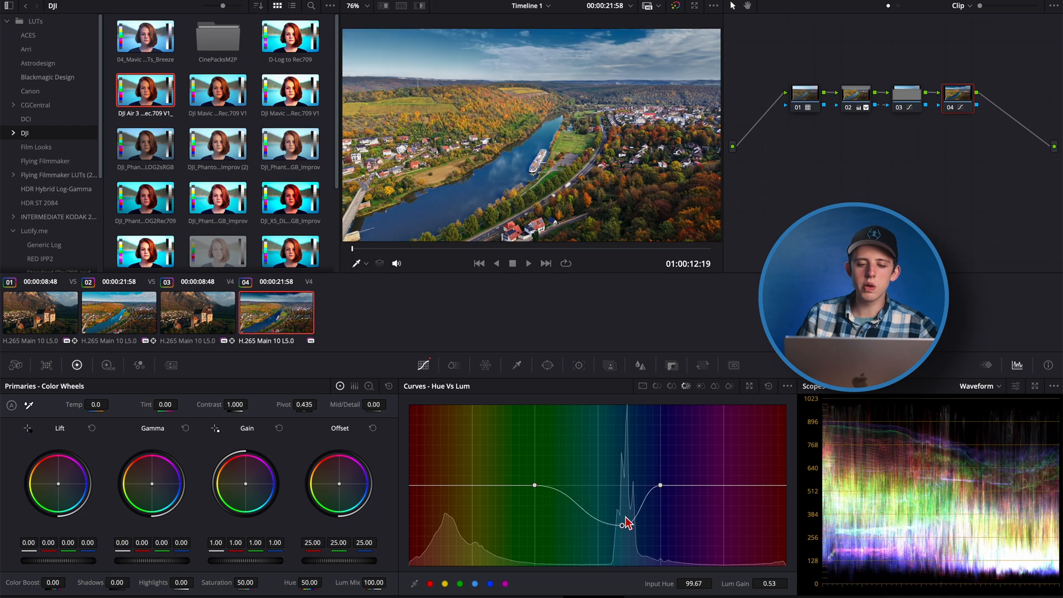
drag(625, 521, 629, 489)
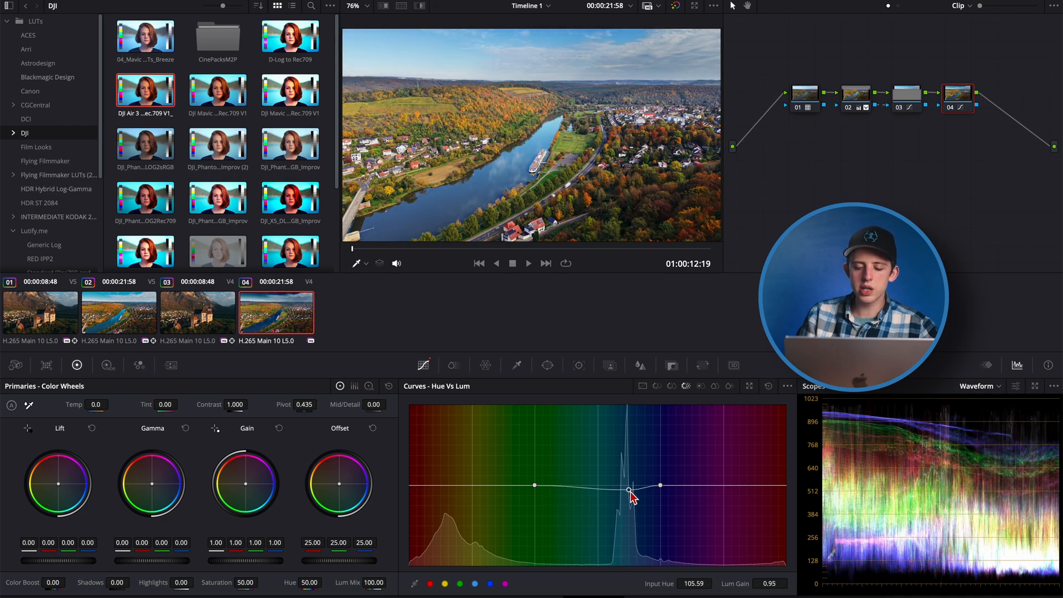
drag(628, 491, 620, 480)
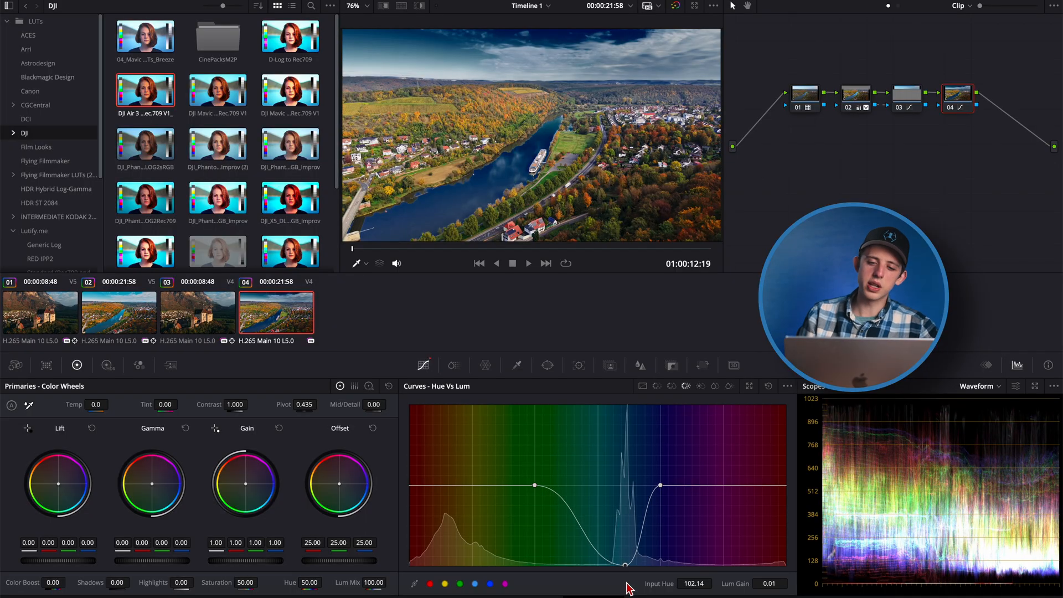
drag(627, 580, 627, 486)
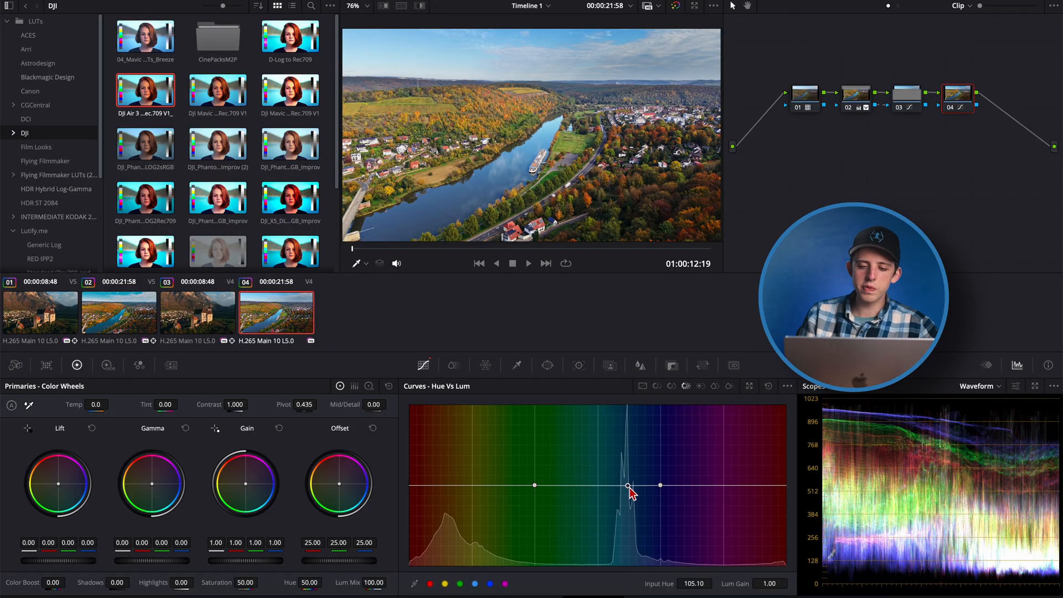
drag(627, 485, 621, 492)
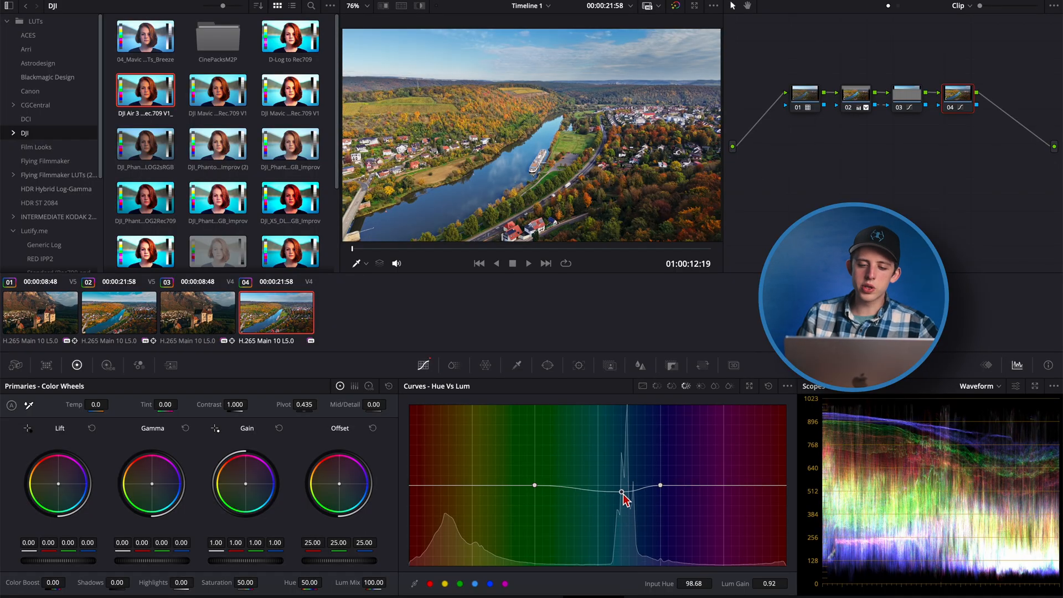
drag(621, 492, 621, 502)
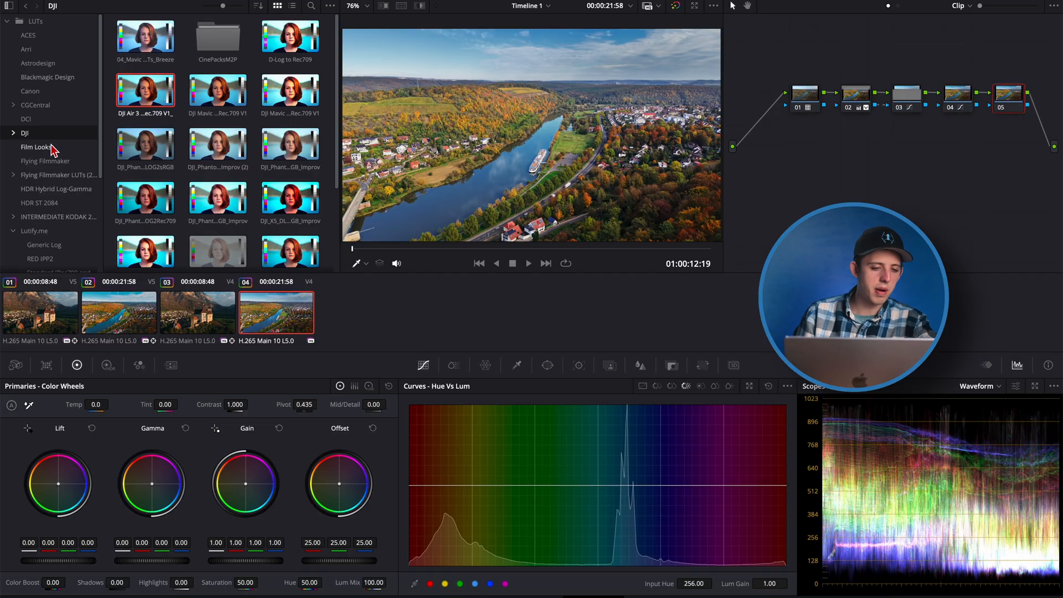
- Apply the CinematicWarmth LUT to node 05 and lower Key Output Gain to 0.824
click(46, 161)
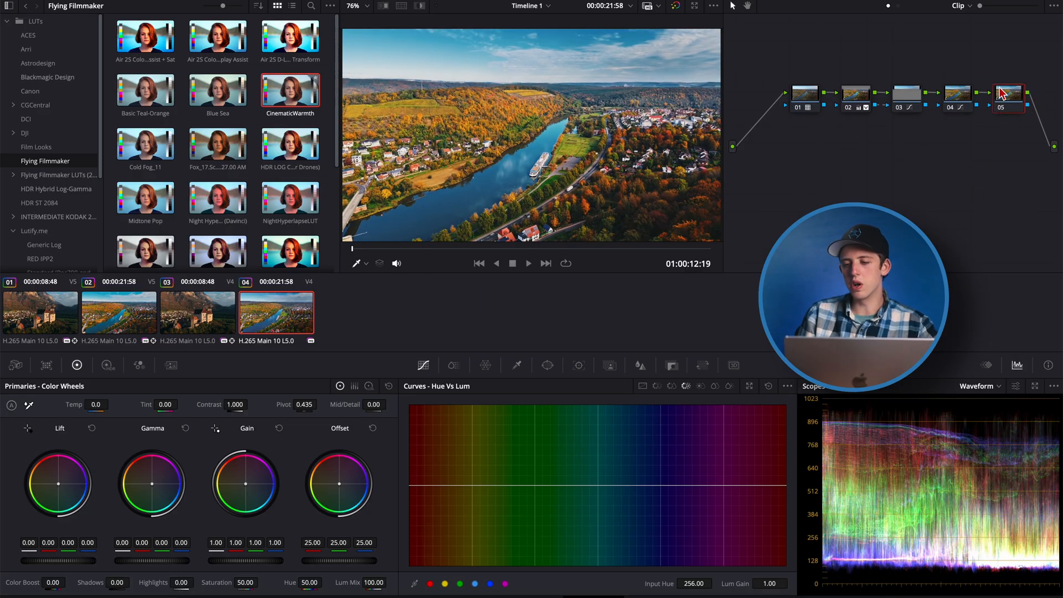
click(1006, 92)
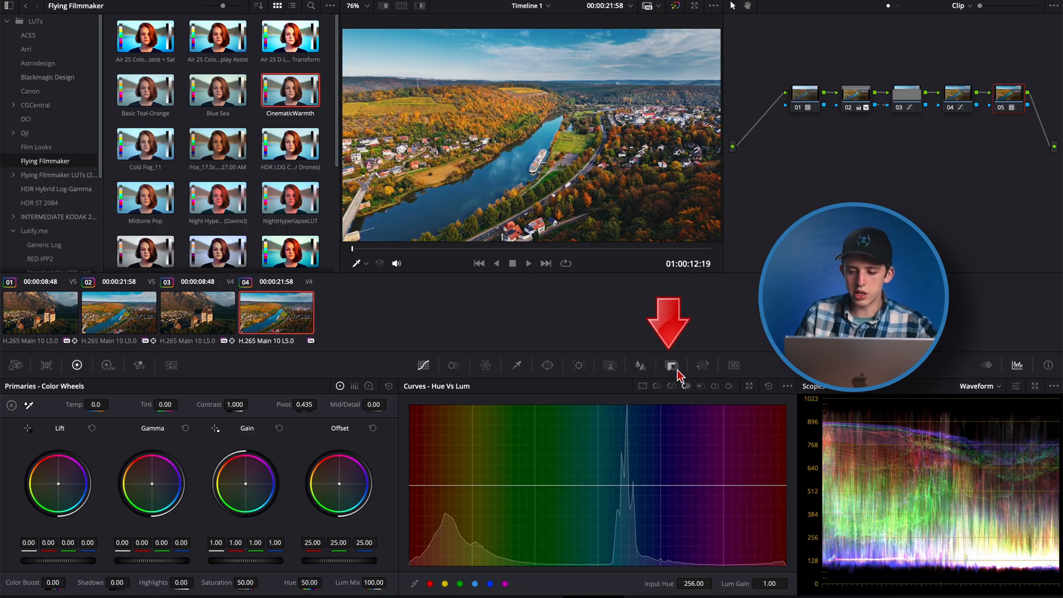
click(671, 365)
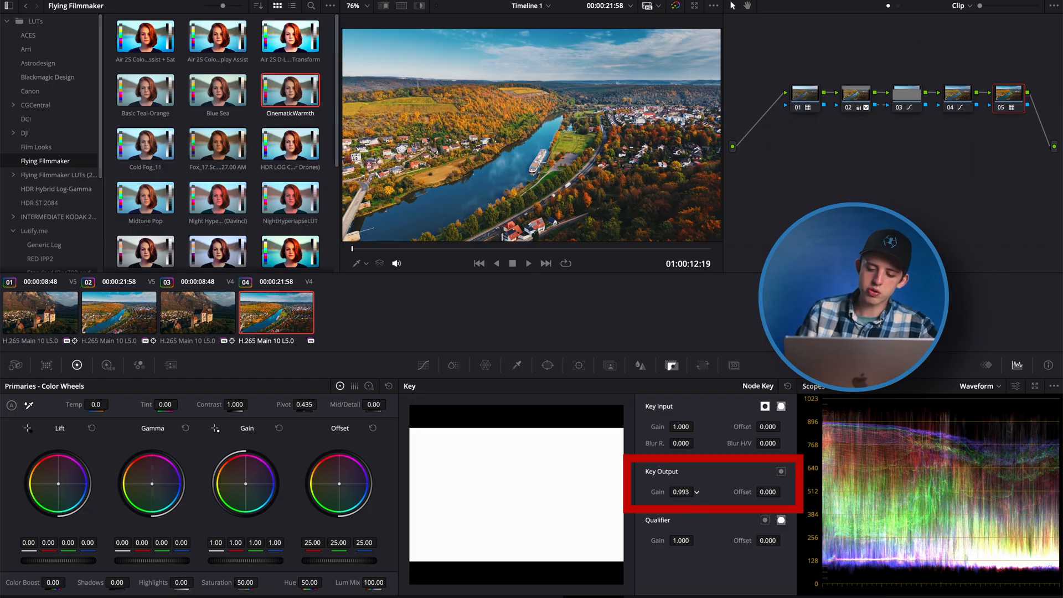
click(695, 489)
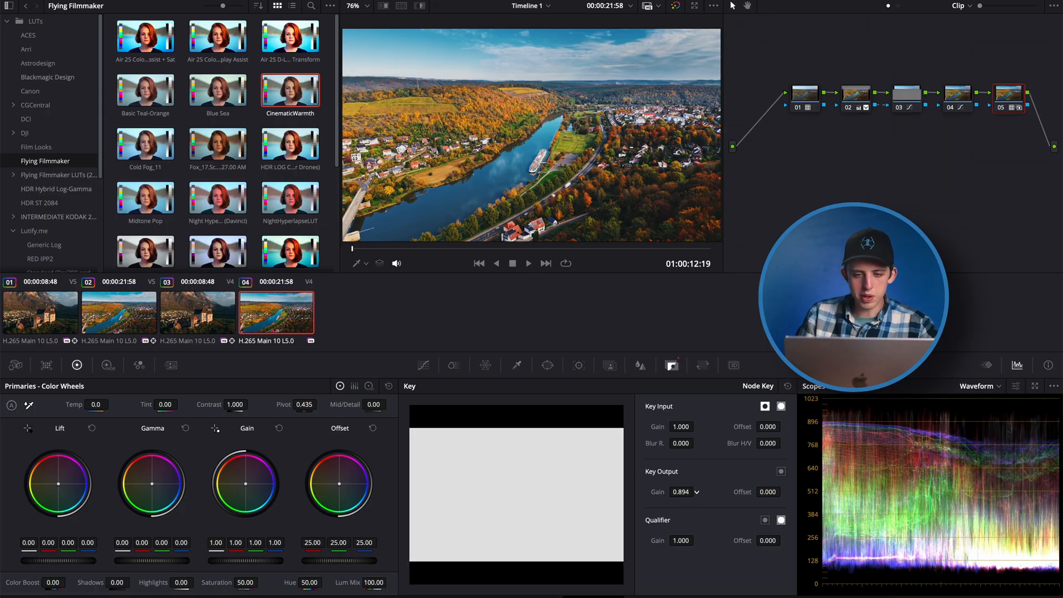
drag(685, 492, 681, 501)
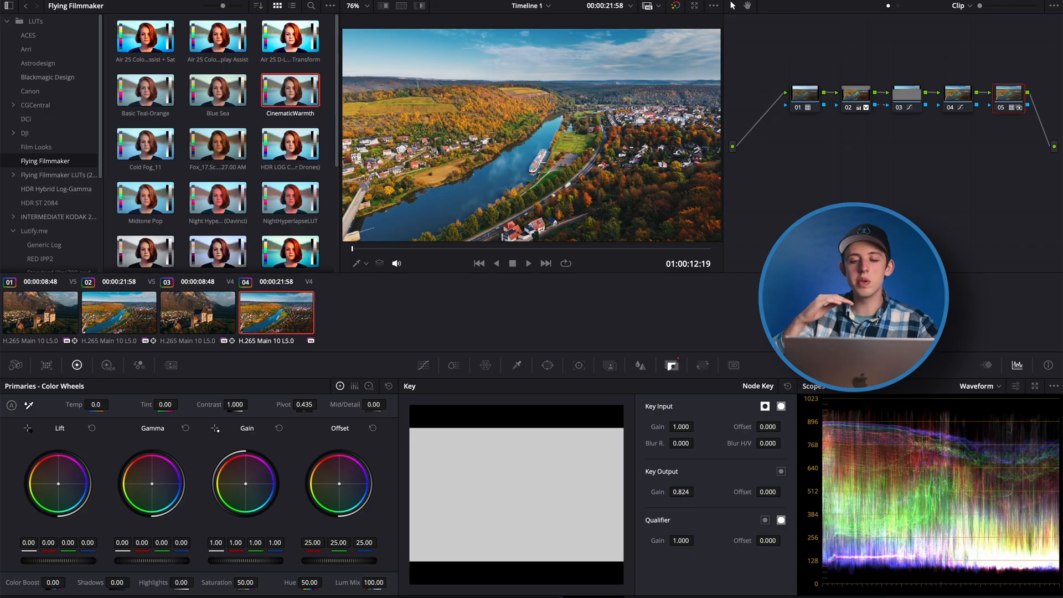
click(675, 6)
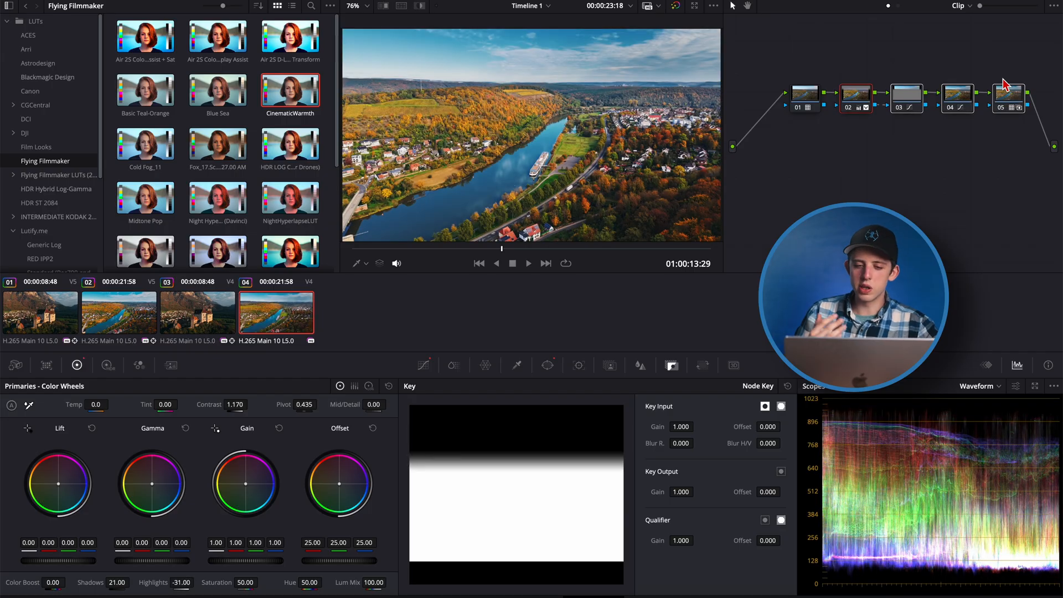
click(905, 97)
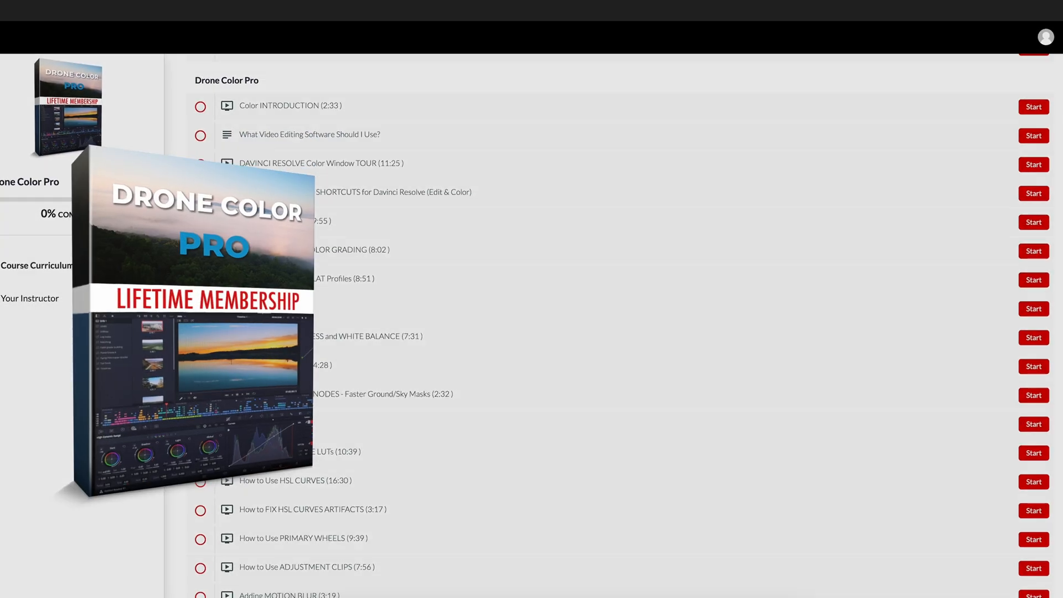
- Scroll down the Drone Color Pro curriculum to view the grading lessons
scroll(down, 3)
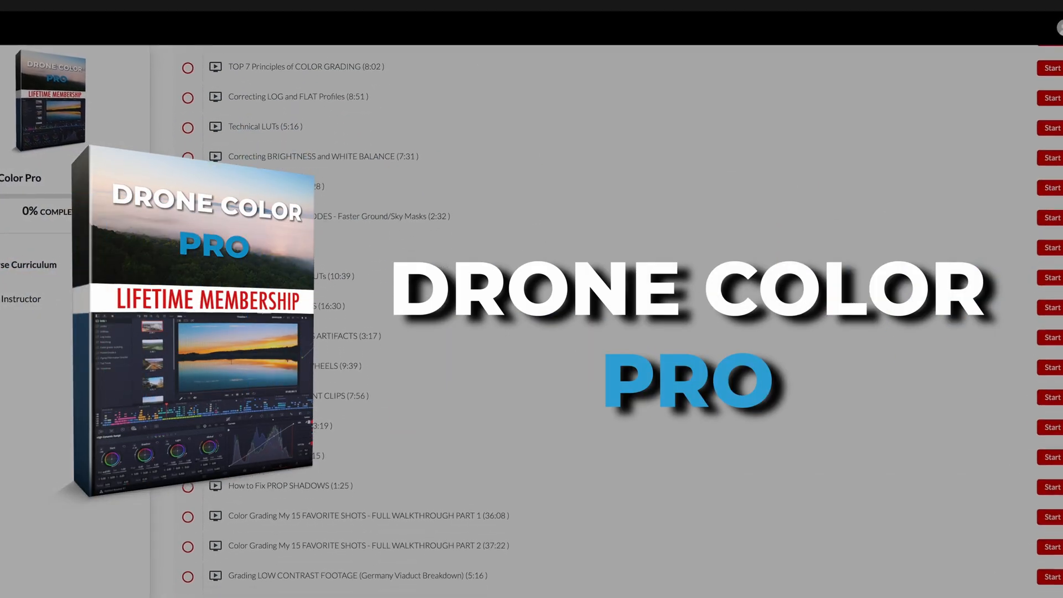